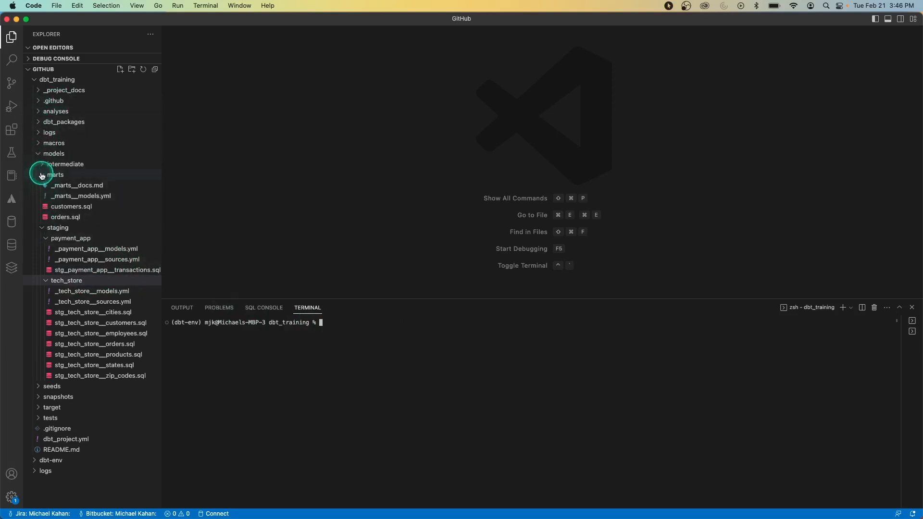
Expand the intermediate models folder and start a 'dbt run' command in the terminal.
left_click(65, 163)
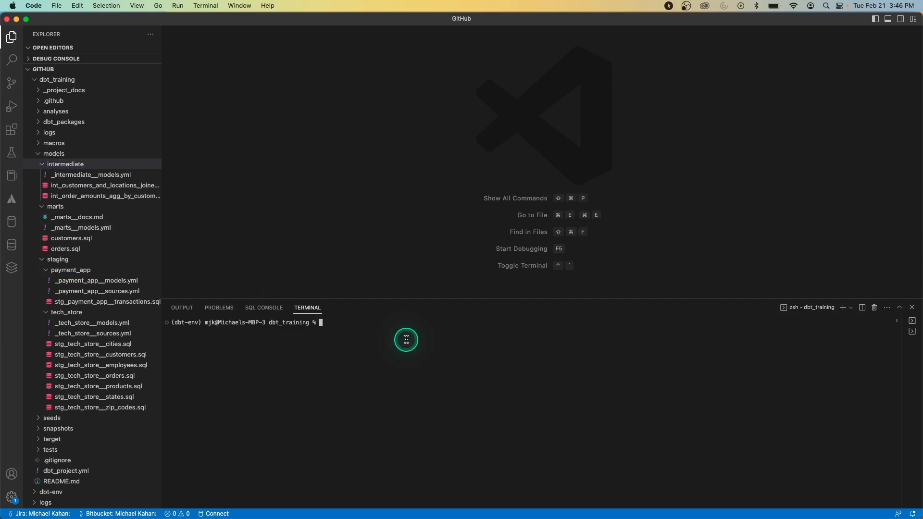
type("d")
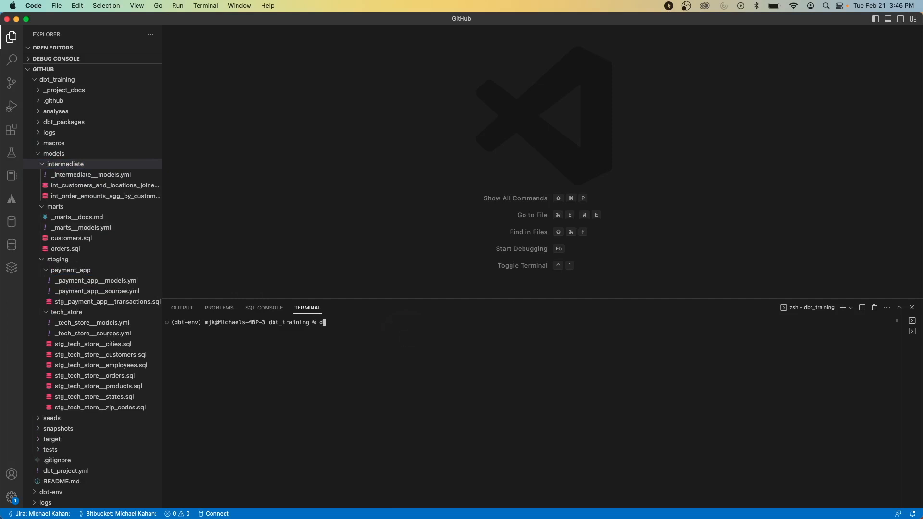
type("bt run")
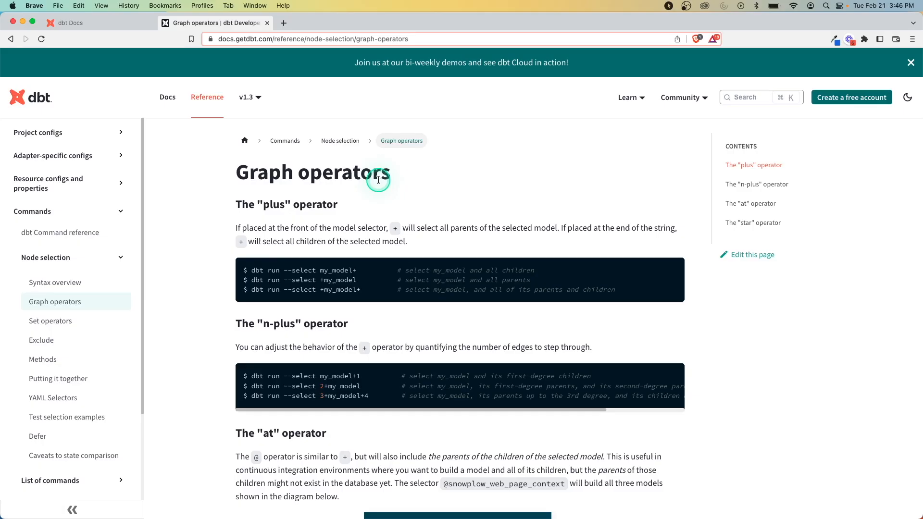
mouse_move(302, 175)
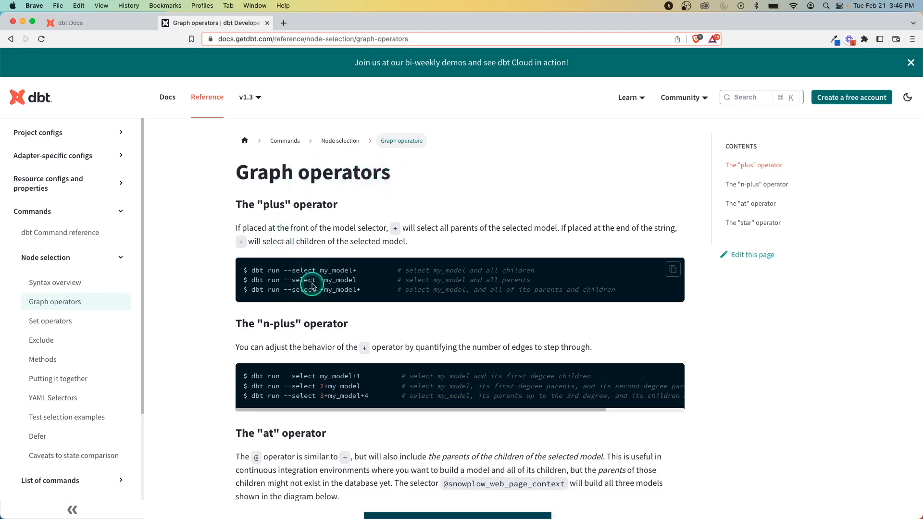
Reach the Node selection Syntax overview page, glancing at the dbt Docs lineage graph on the way.
left_click(910, 62)
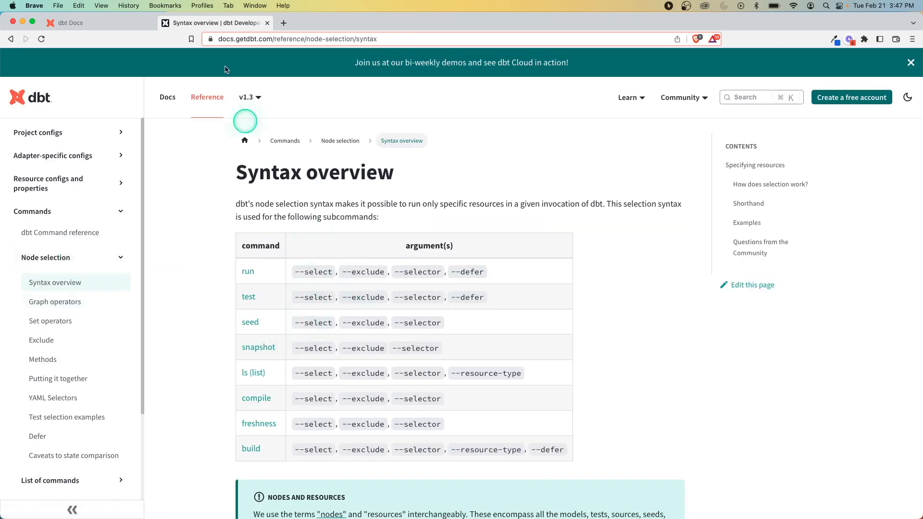
left_click(71, 23)
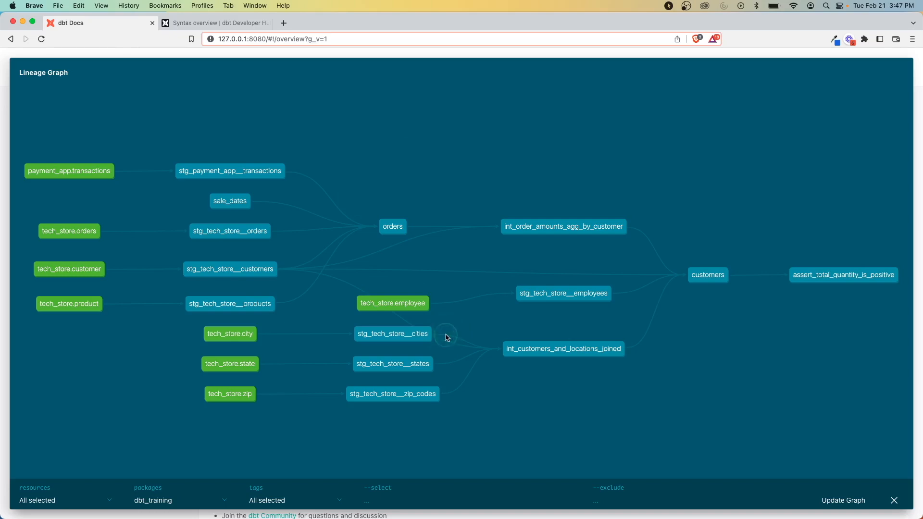
left_click(215, 23)
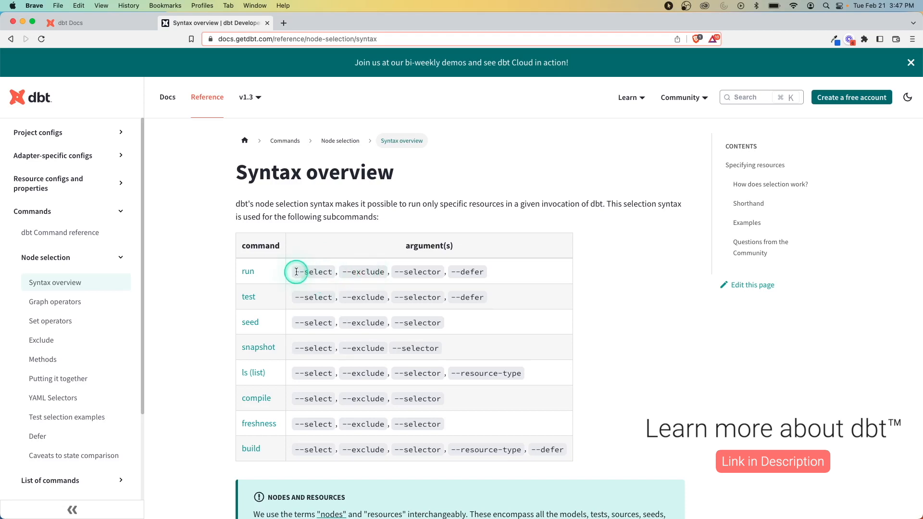
mouse_move(381, 274)
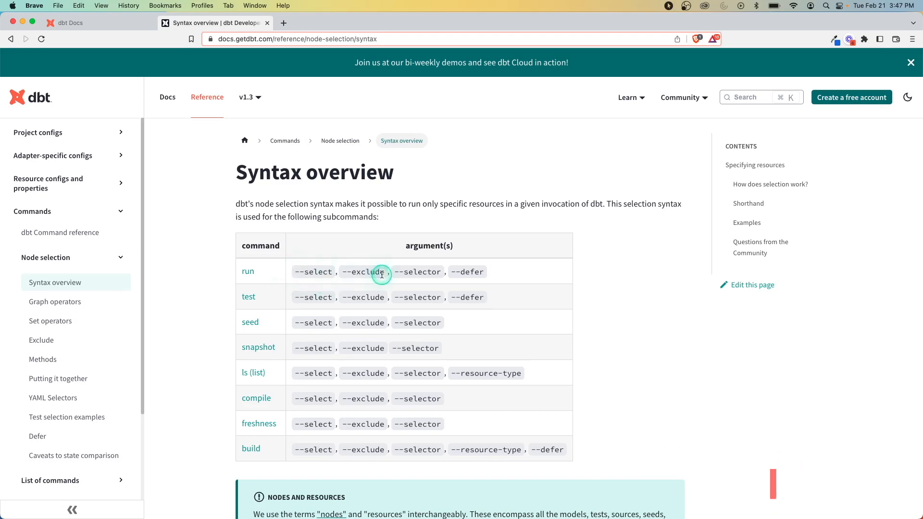
mouse_move(311, 273)
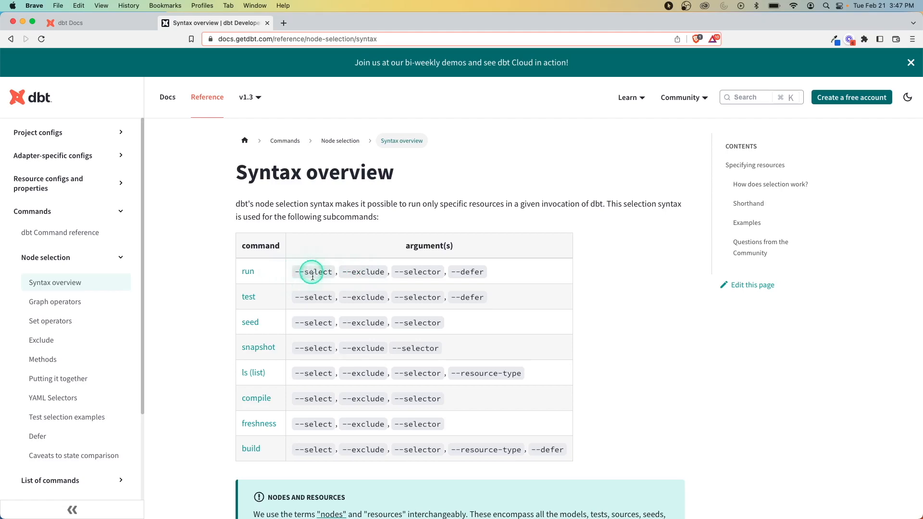
mouse_move(423, 500)
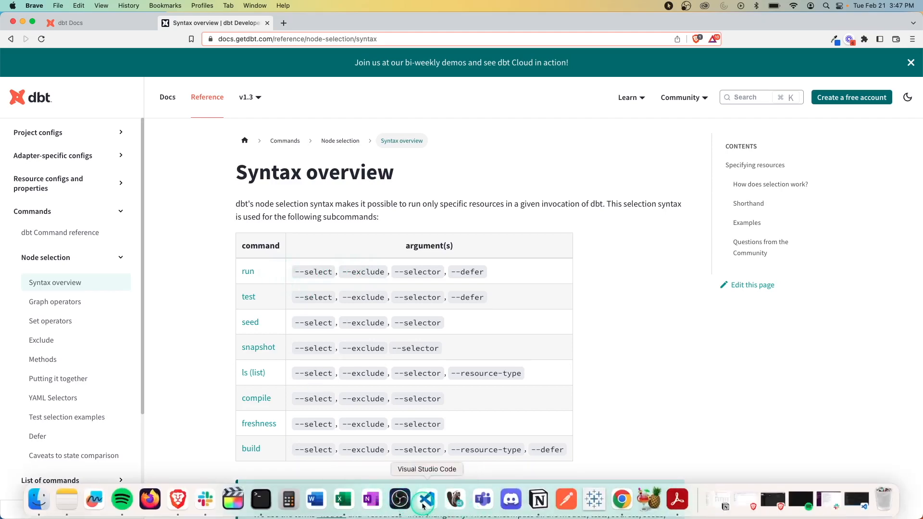
Bring Visual Studio Code to the front beside the browser.
left_click(423, 500)
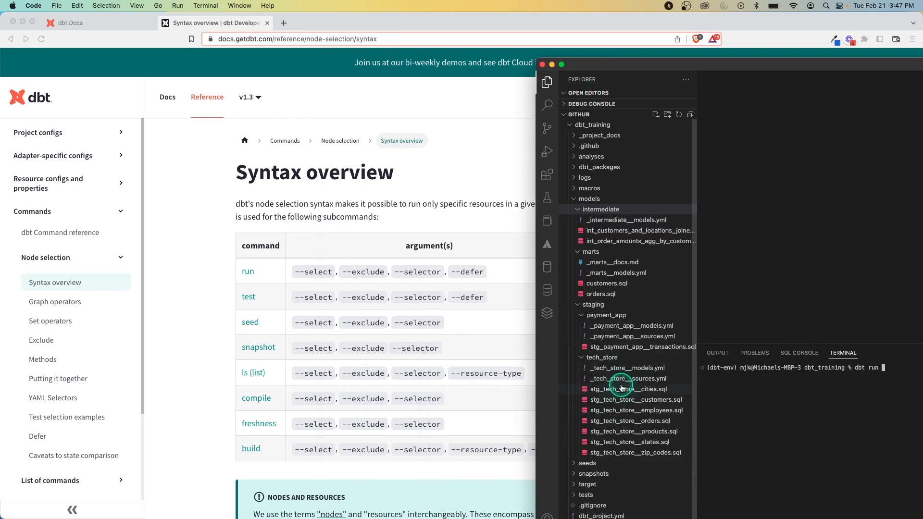
mouse_move(623, 325)
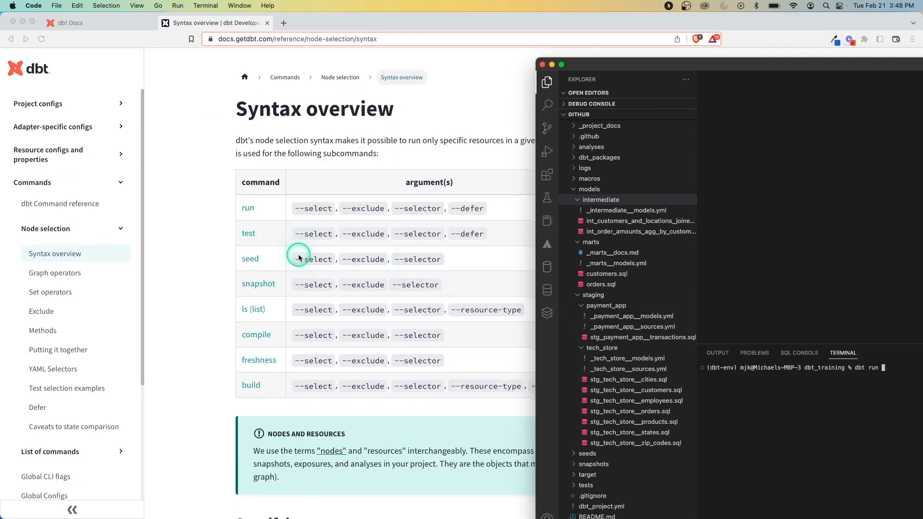
mouse_move(454, 267)
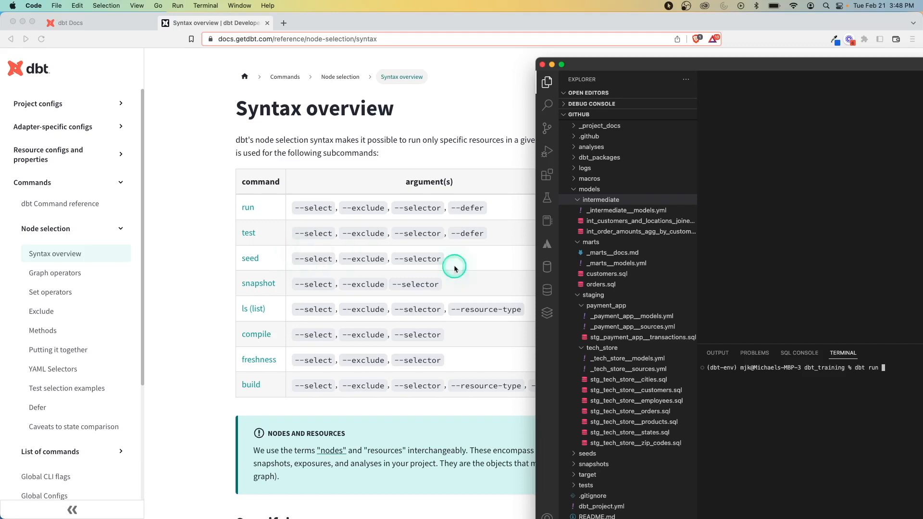
scroll("down", 3)
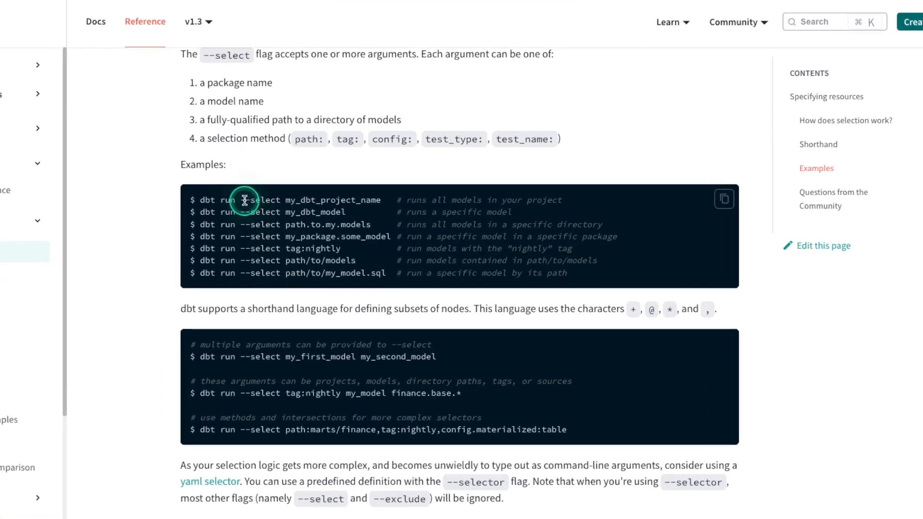
scroll("down", 3)
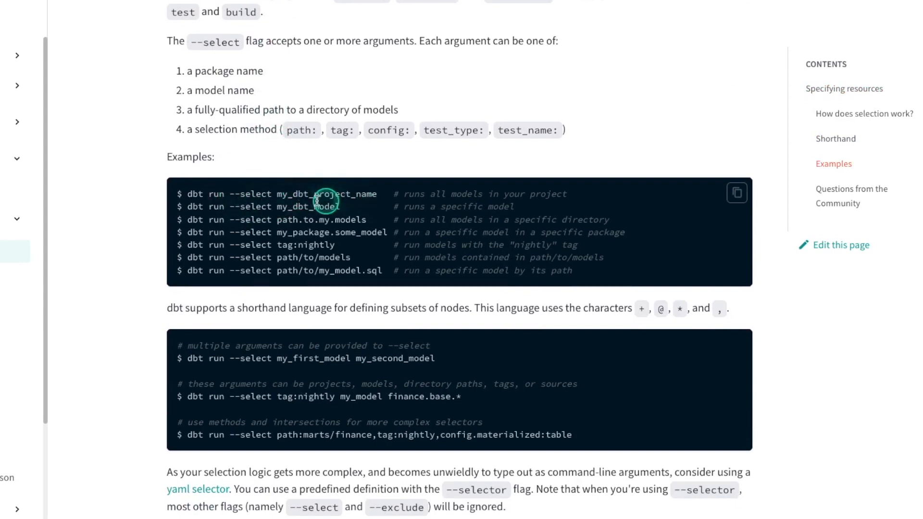
double_click(309, 207)
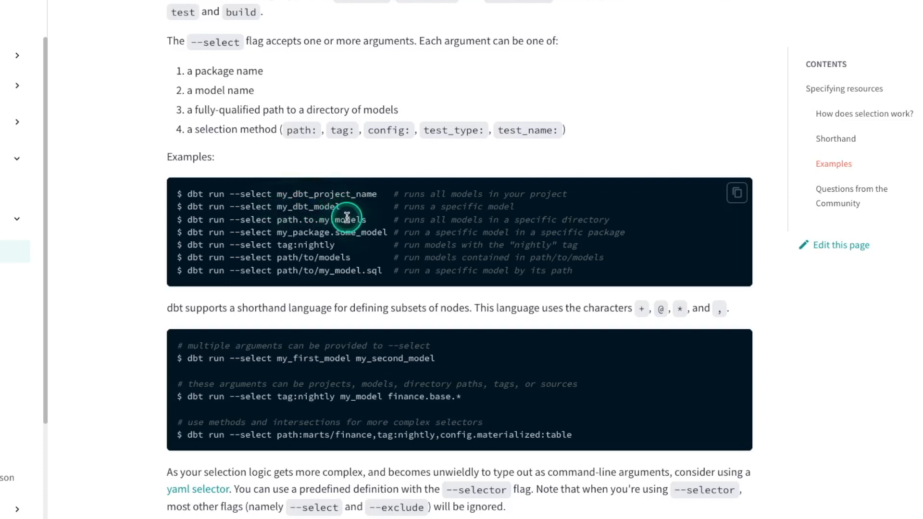
double_click(321, 220)
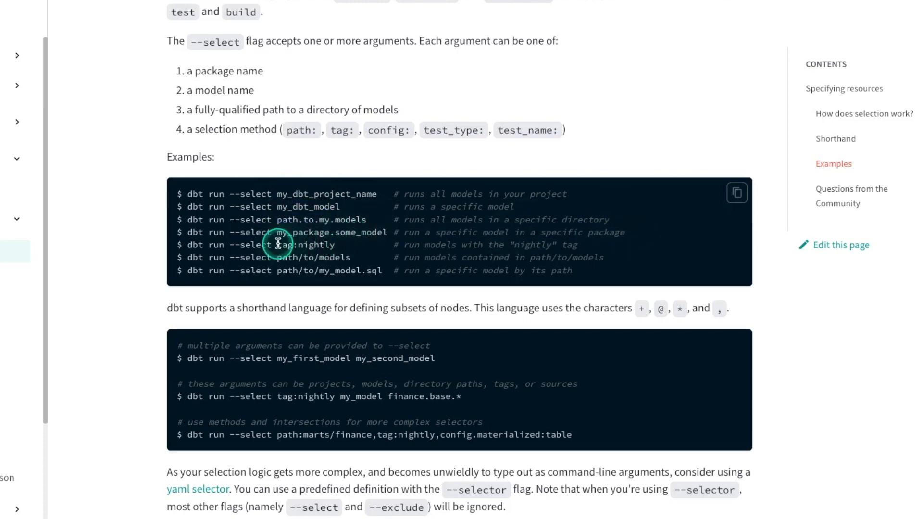
scroll("down", 3)
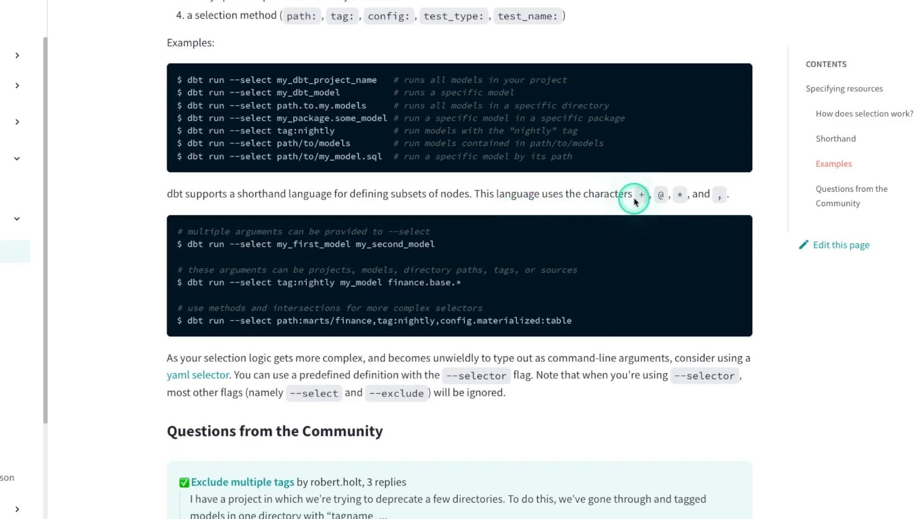
mouse_move(681, 195)
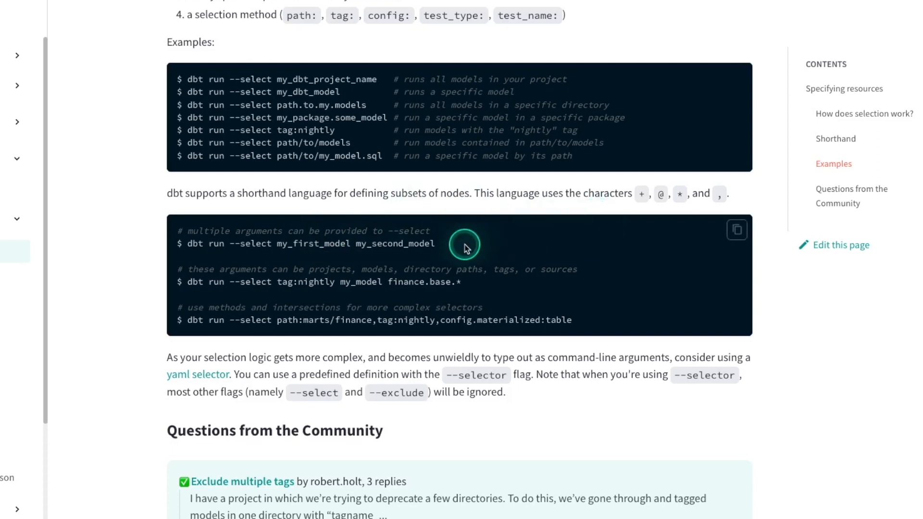
left_click(465, 245)
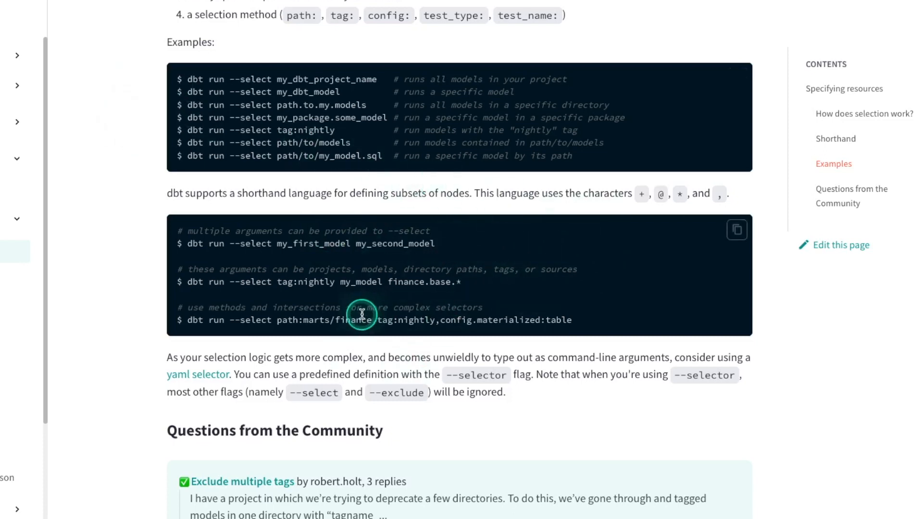
mouse_move(393, 284)
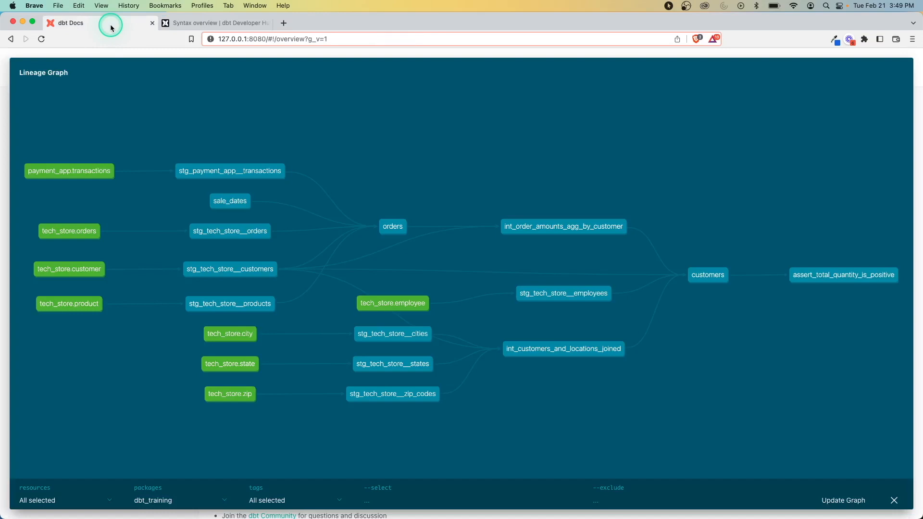
mouse_move(316, 222)
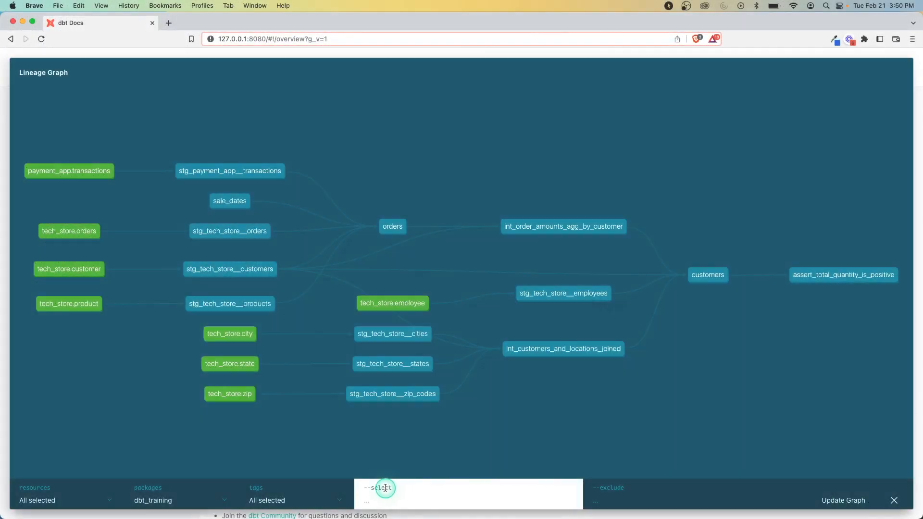
Compare the --select box with 'dbt run -s customers' in the terminal, leaving the graph unfiltered.
type("dbt run")
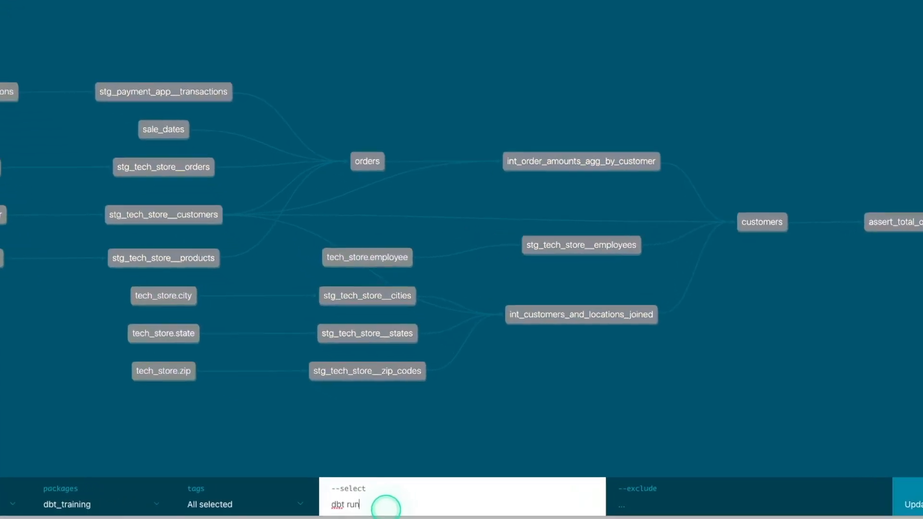
type("--select")
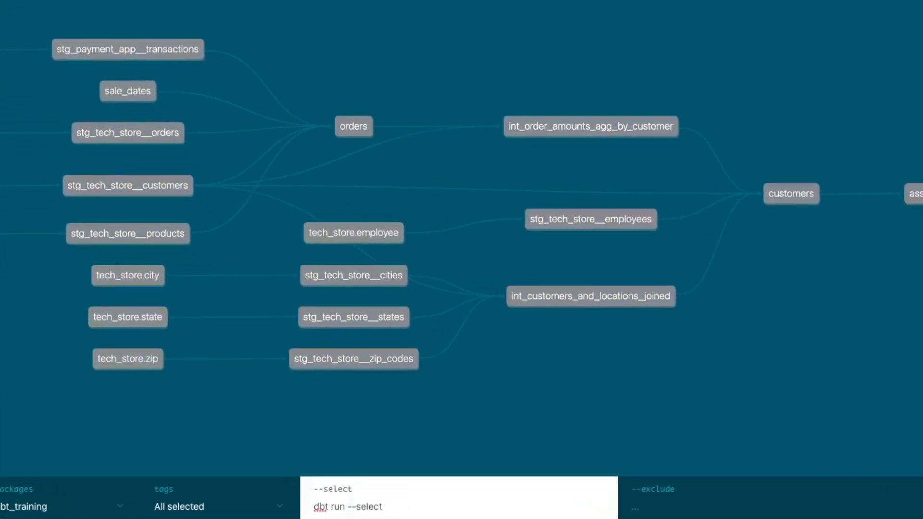
left_click(353, 126)
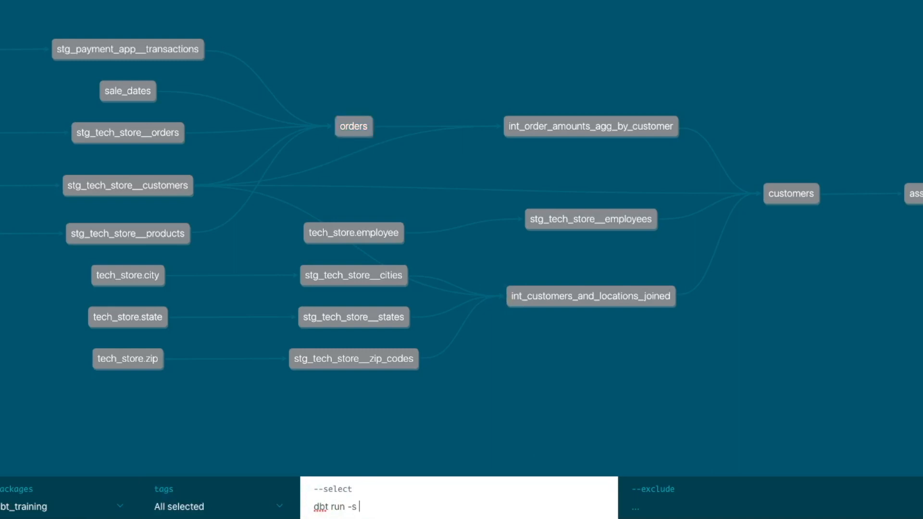
left_click(790, 193)
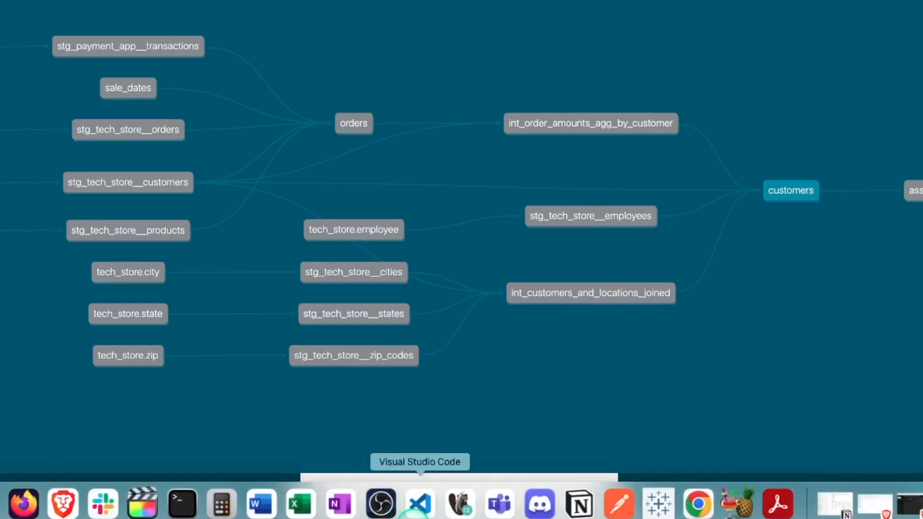
left_click(418, 503)
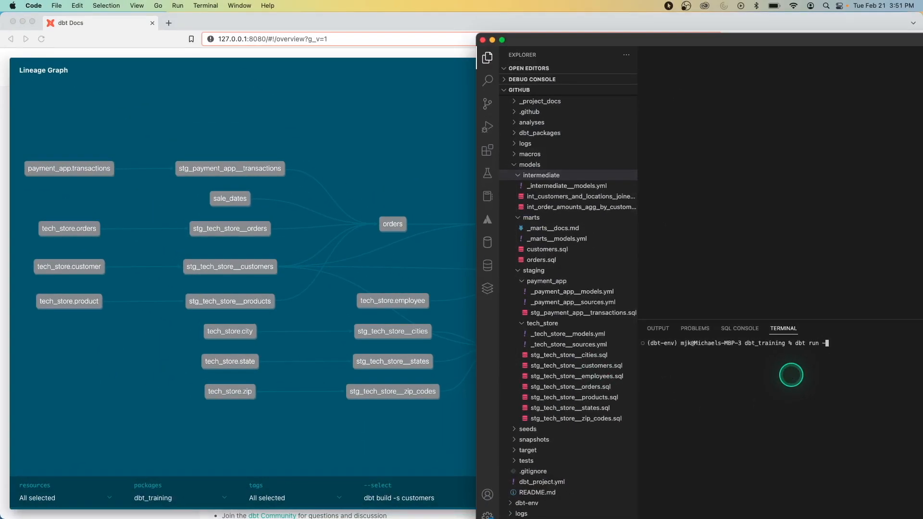
type("s customers")
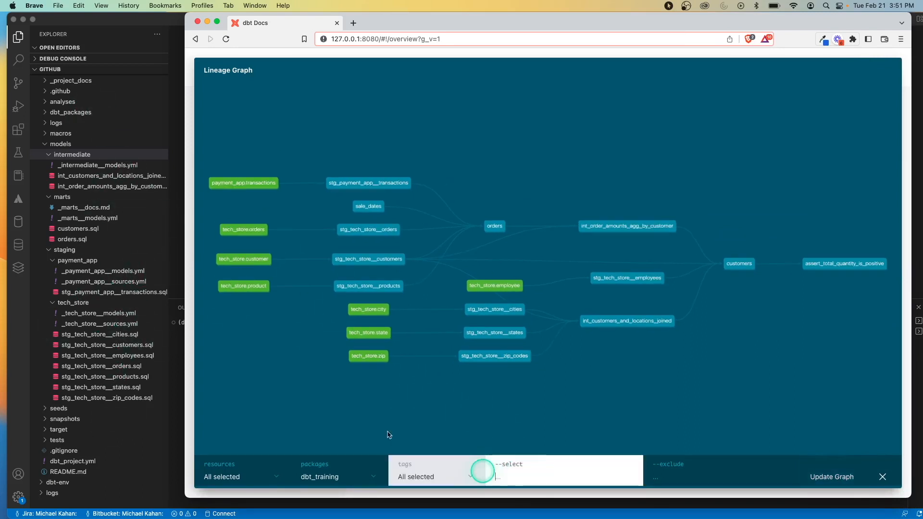
Try a marts selection, reset it, then select orders with its upstream and downstream nodes.
left_click(553, 477)
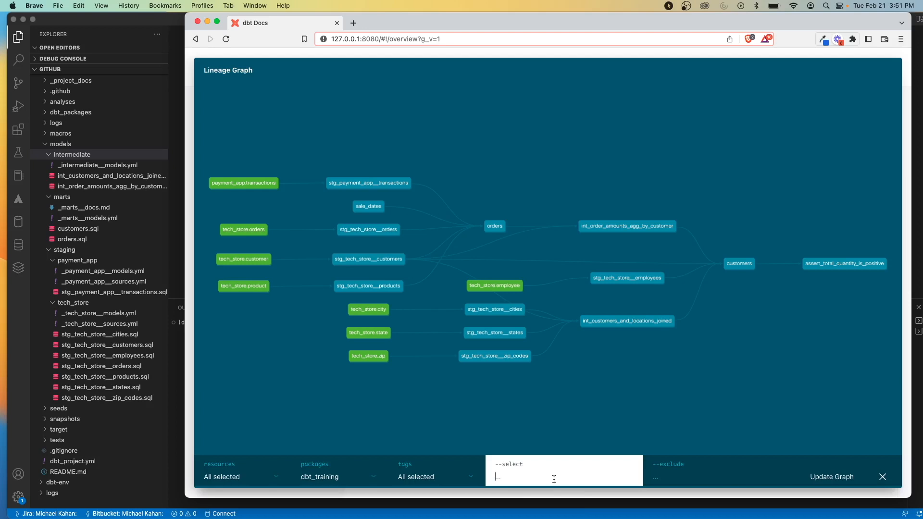
type("marts.customers")
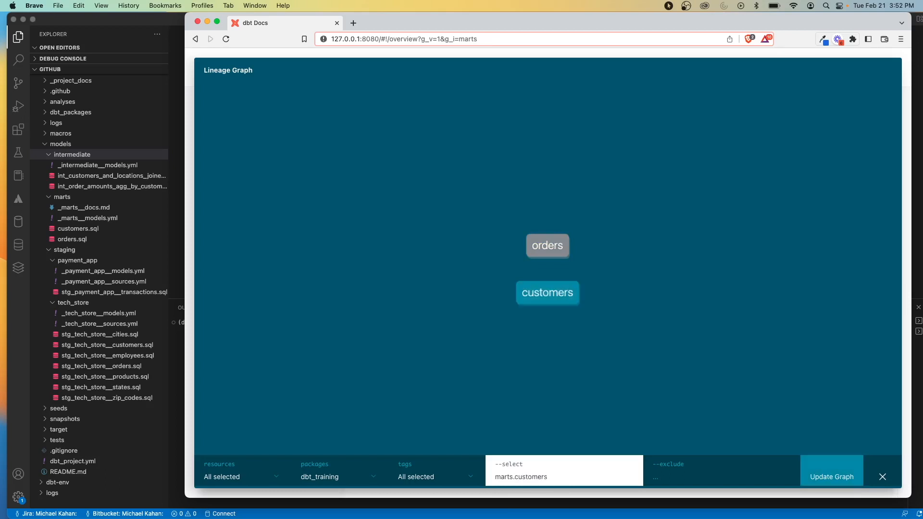
left_click(832, 477)
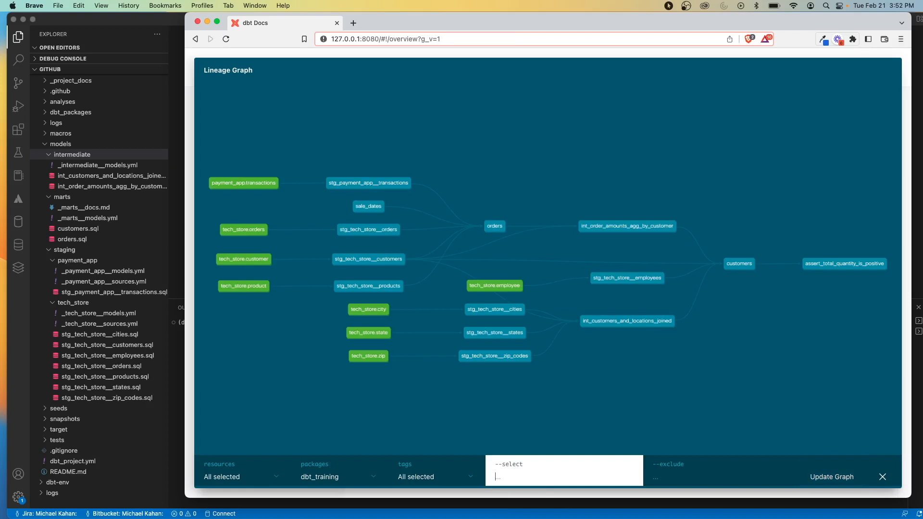
type("orders+")
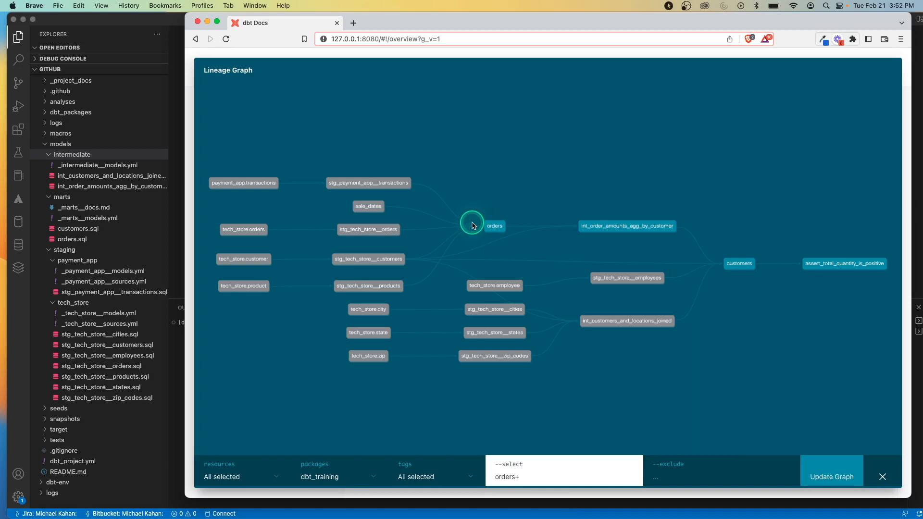
mouse_move(506, 246)
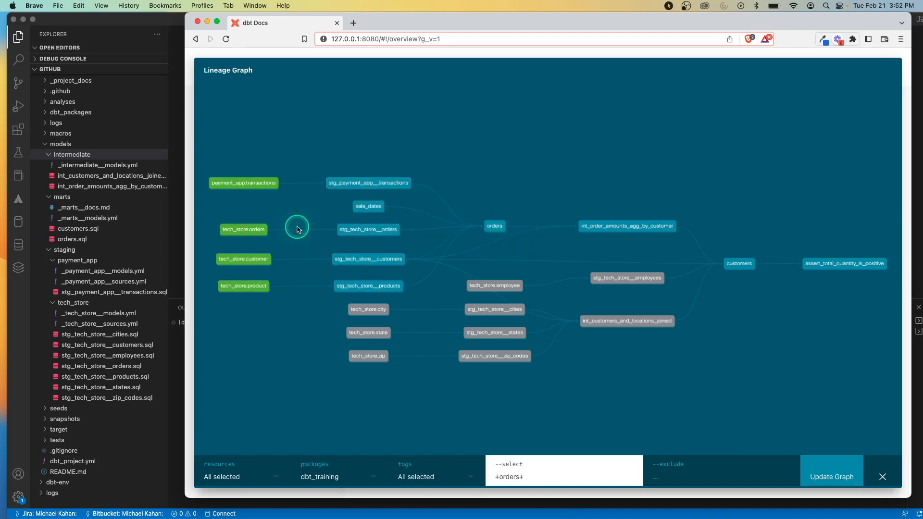
mouse_move(582, 376)
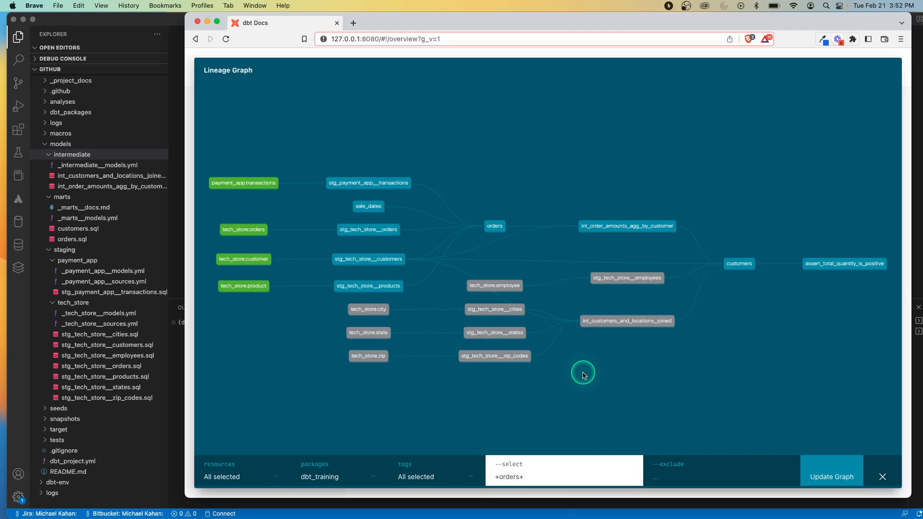
left_click(831, 477)
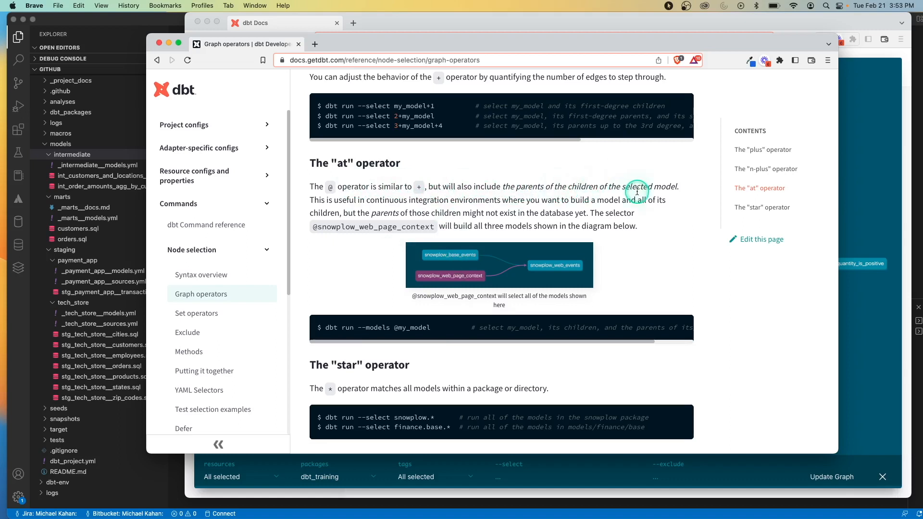
mouse_move(602, 188)
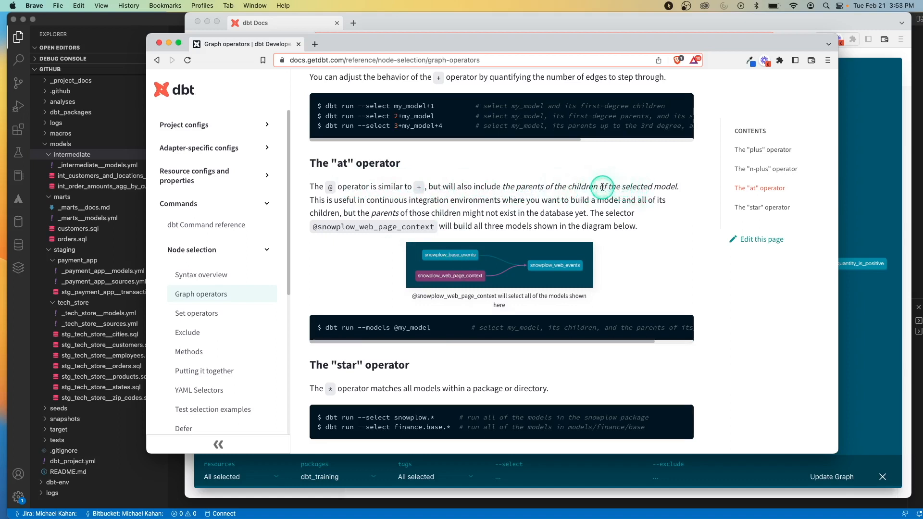
mouse_move(874, 180)
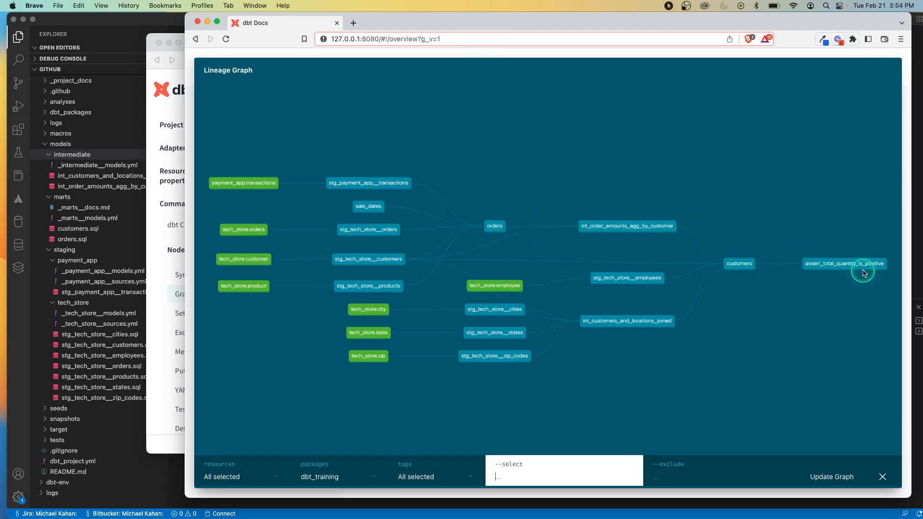
mouse_move(548, 226)
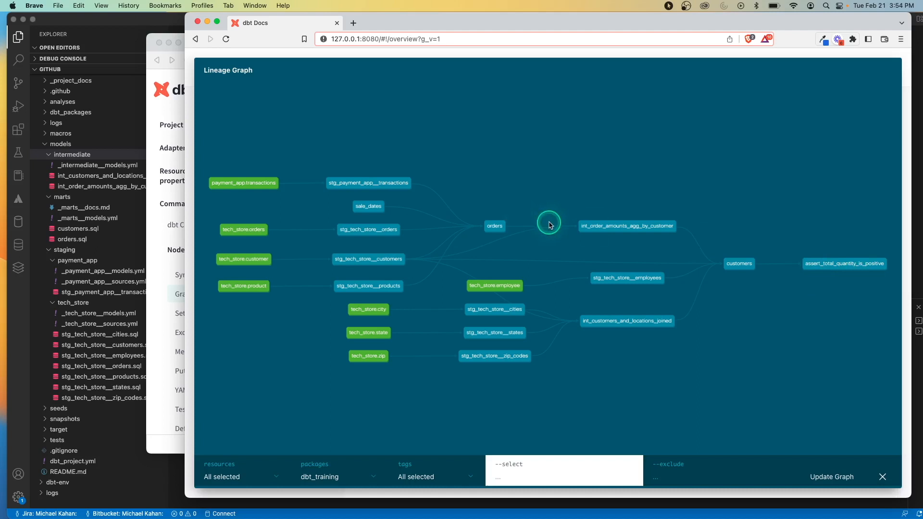
mouse_move(597, 229)
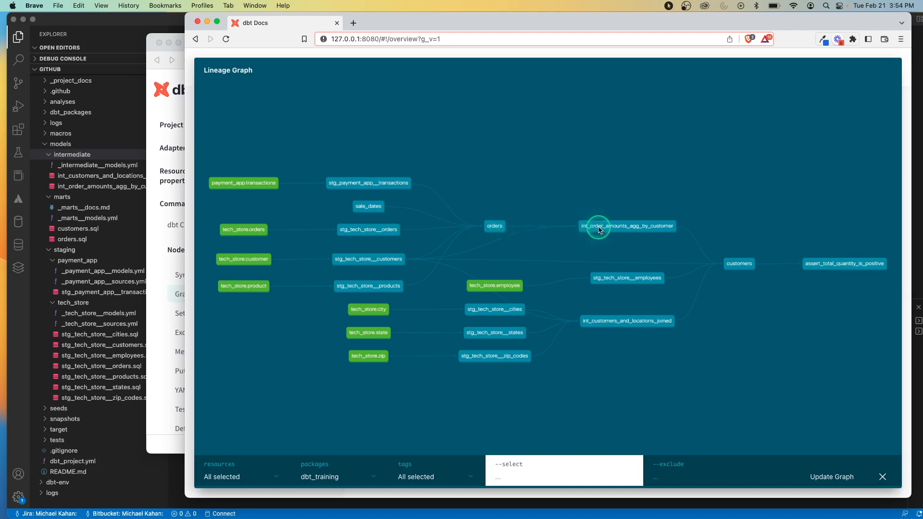
mouse_move(733, 260)
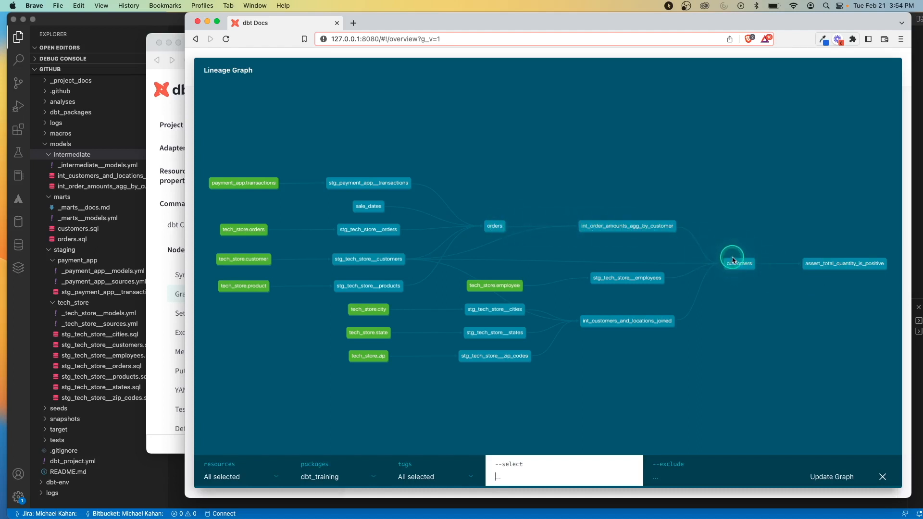
mouse_move(696, 270)
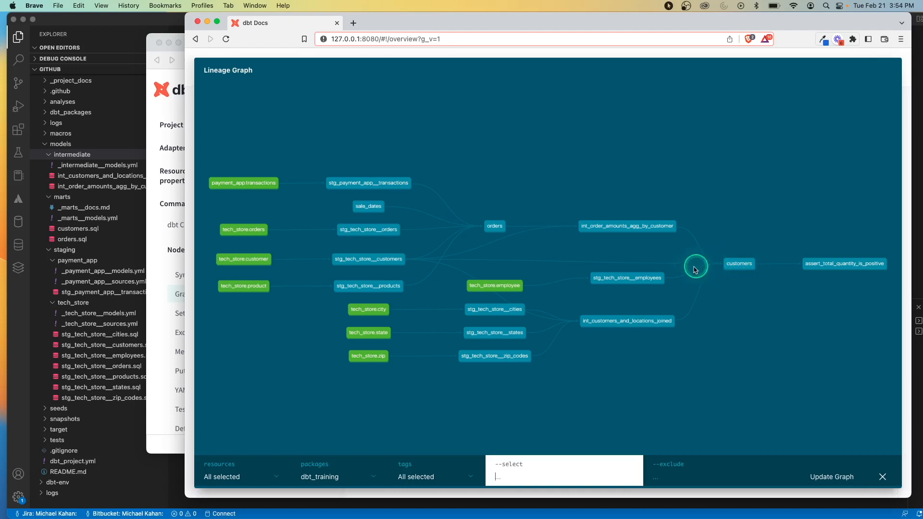
mouse_move(621, 310)
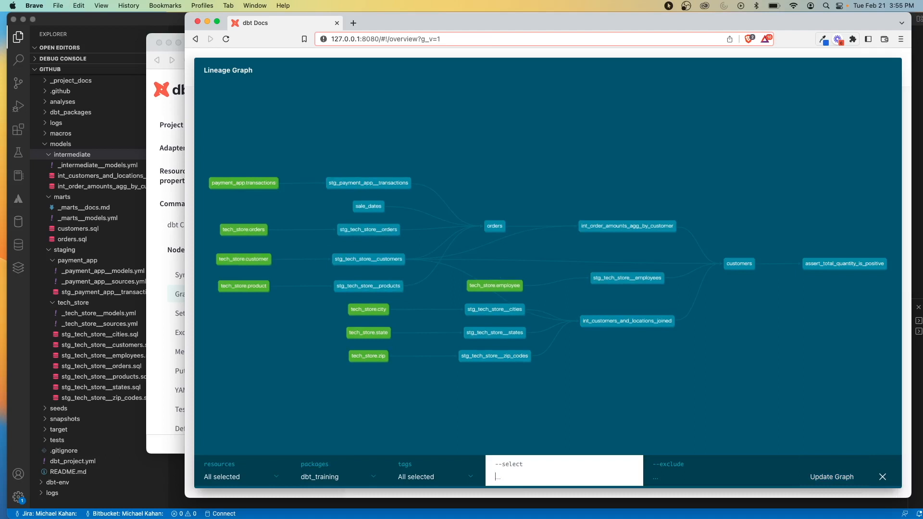
type("@orders")
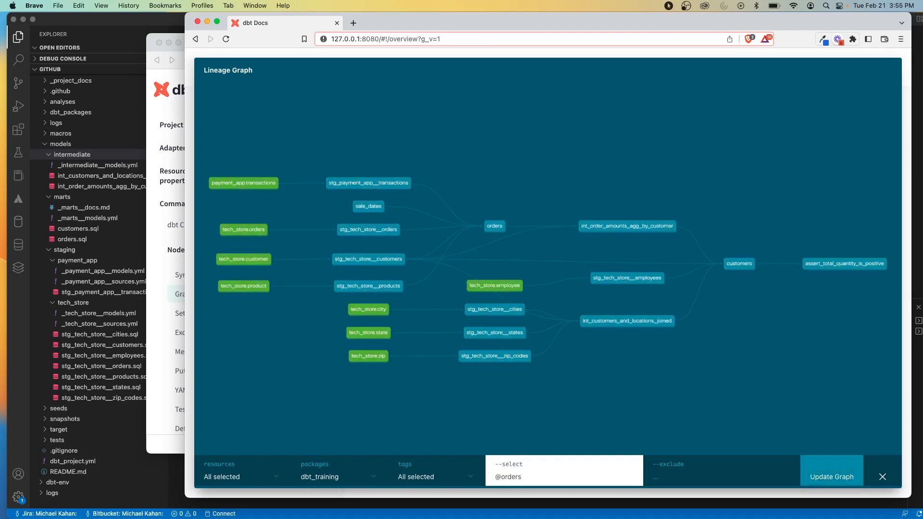
left_click(459, 347)
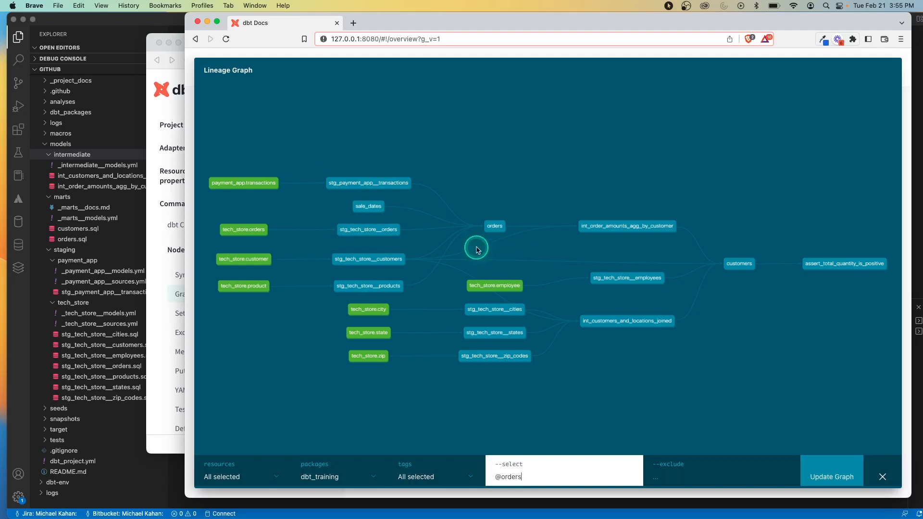
mouse_move(511, 426)
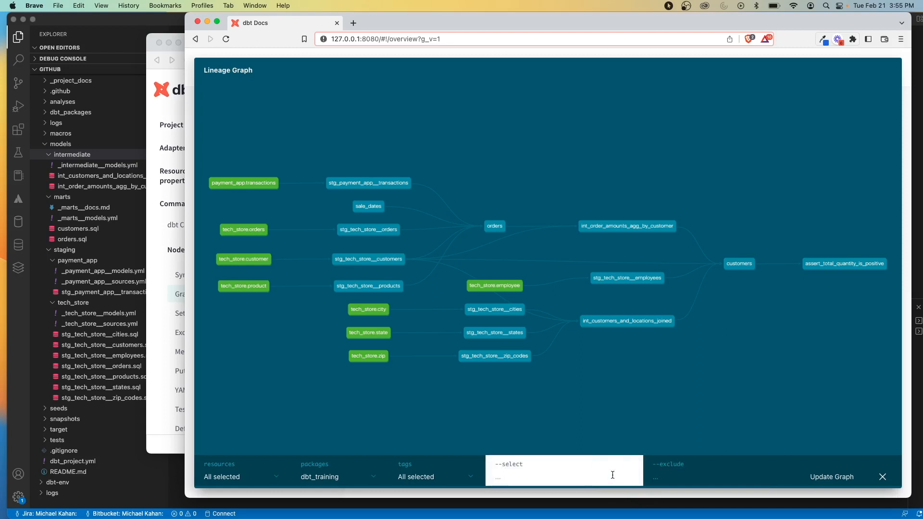
Select staging.* and exclude stg_tech_store__orders from the lineage graph.
type("staging.*")
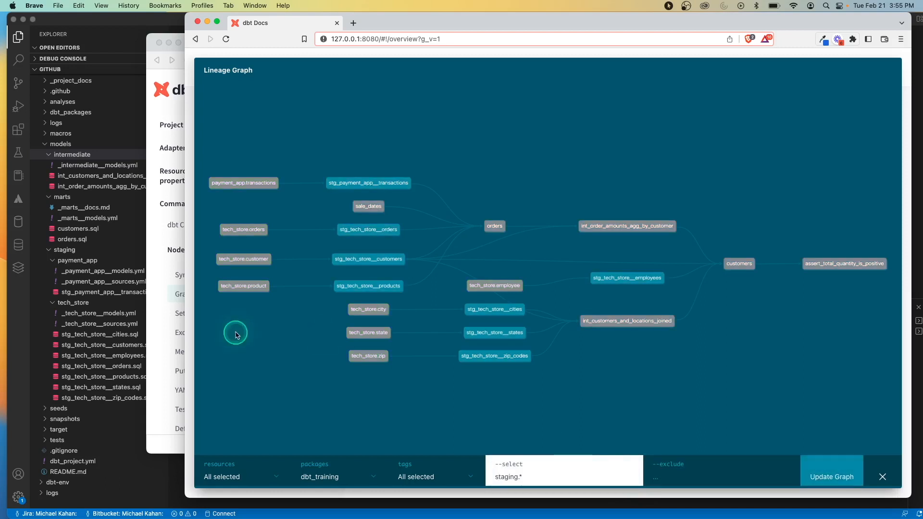
mouse_move(77, 260)
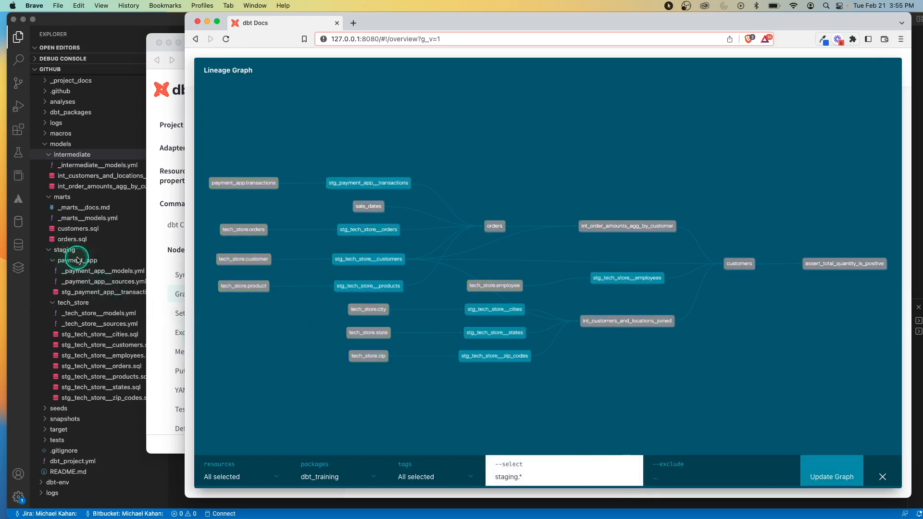
left_click(831, 477)
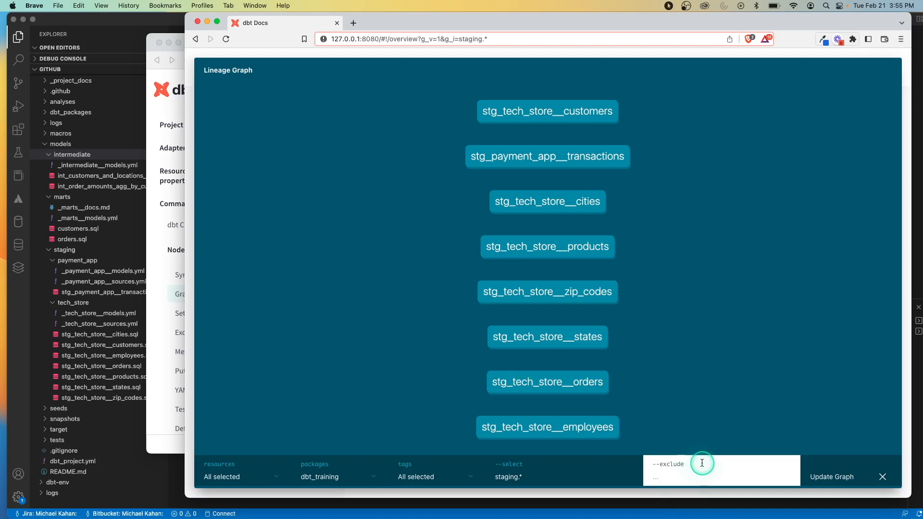
type("stg_tech_store__orders")
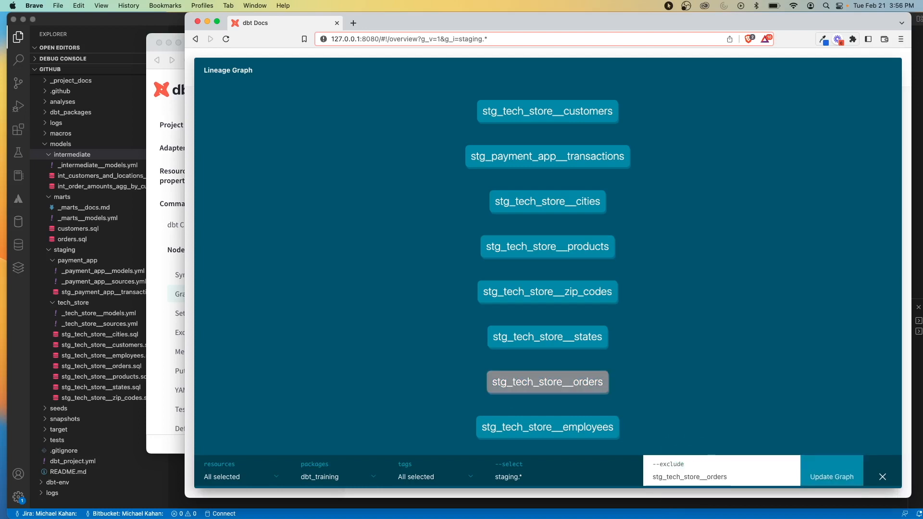
left_click(832, 477)
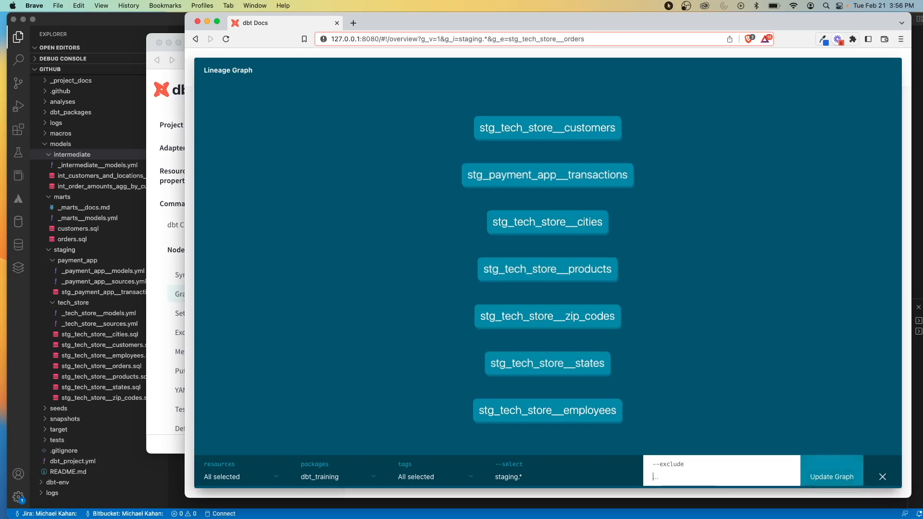
Exclude staging.payment_app.* instead, leaving only the tech_store staging models.
left_click(77, 261)
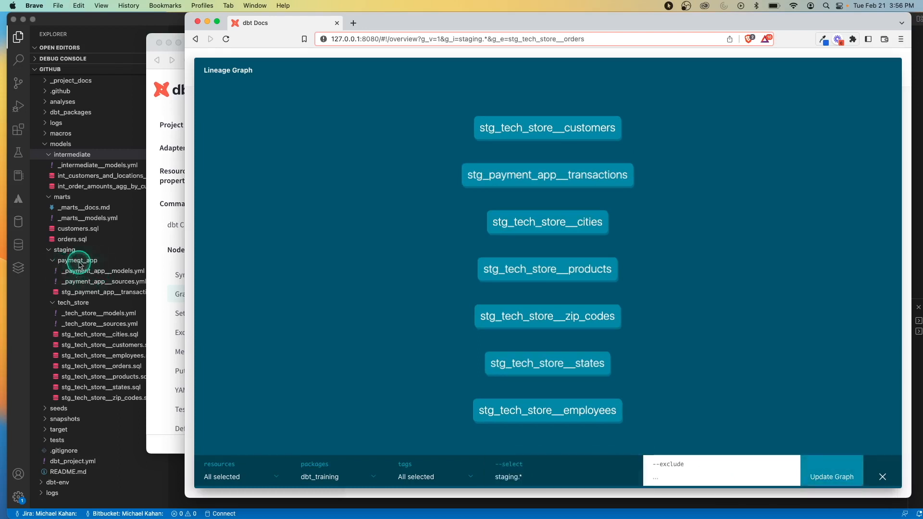
left_click(721, 478)
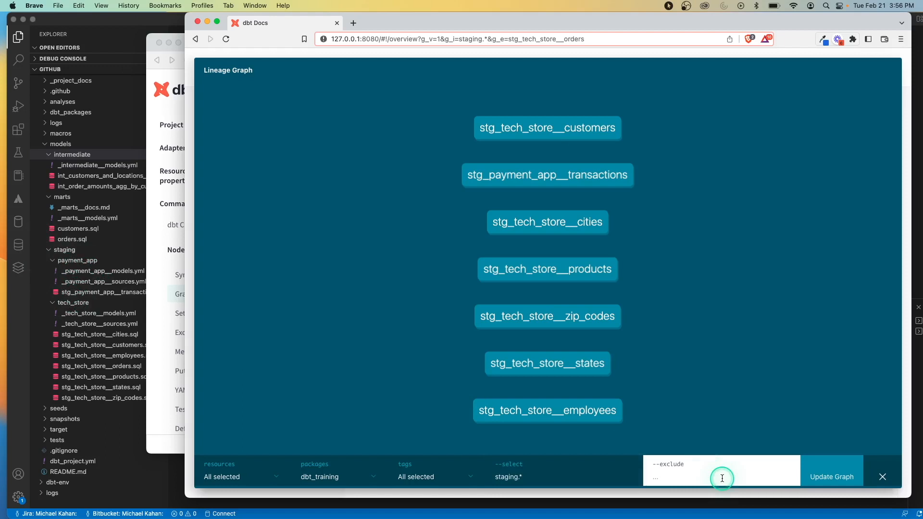
type("staging.payment_app.*")
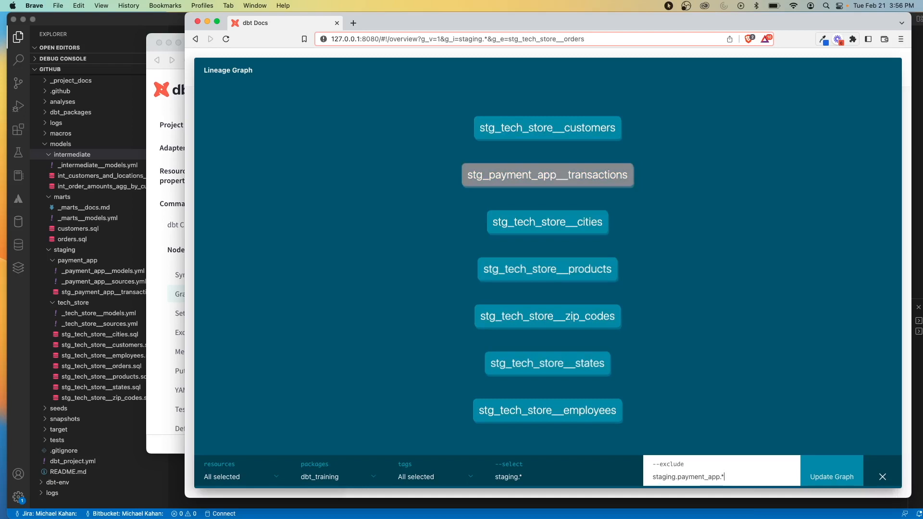
left_click(50, 222)
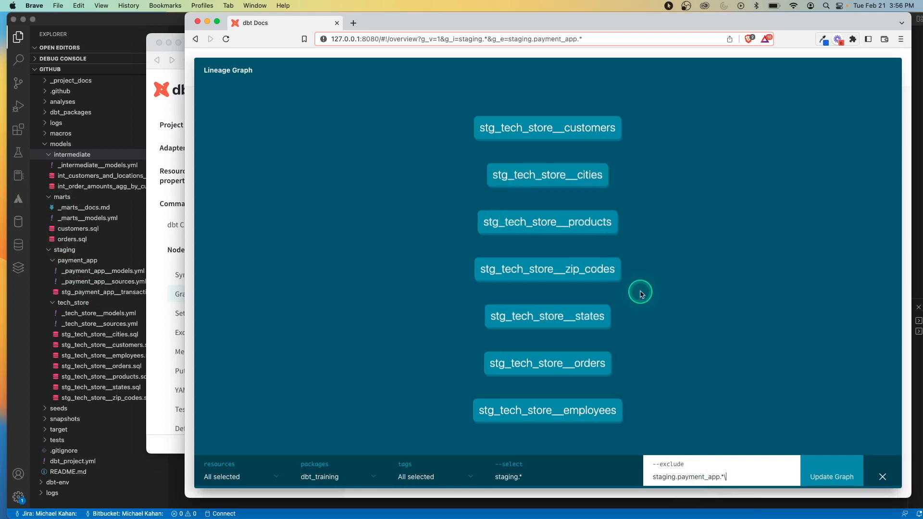
mouse_move(325, 509)
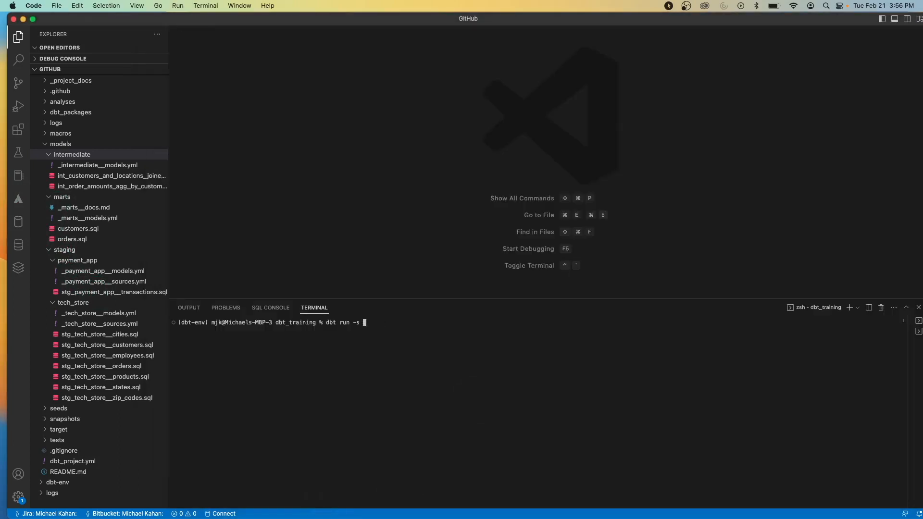
Complete the terminal command as dbt run -s staging.* --exclude staging.payment_app.*.
type("staging.* --e")
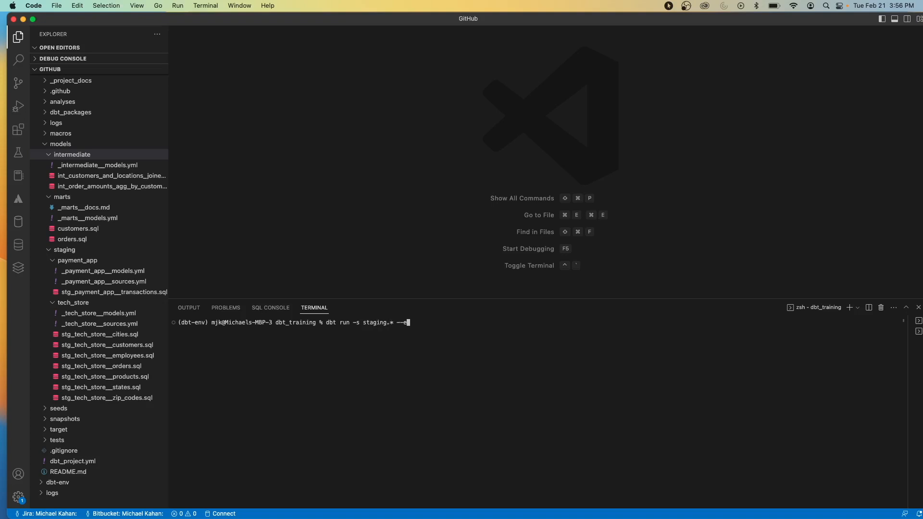
type("xclude staging.")
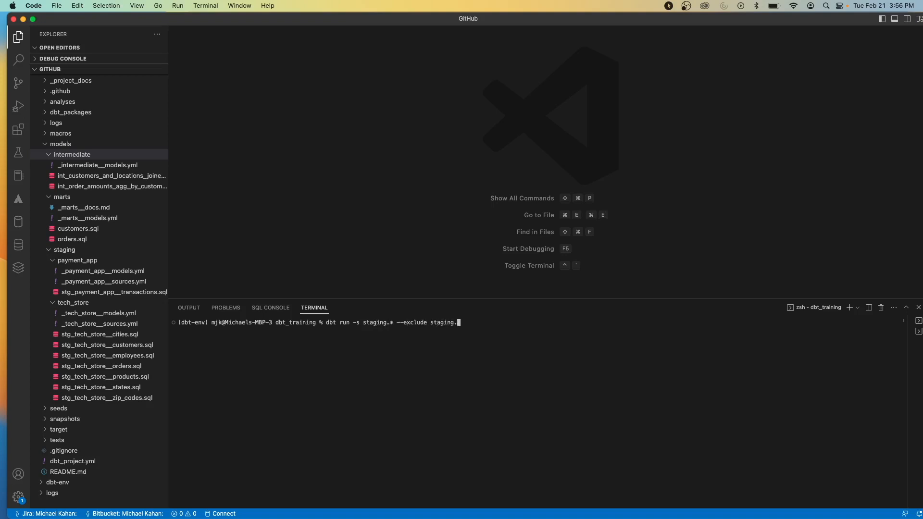
type("payment_app.*")
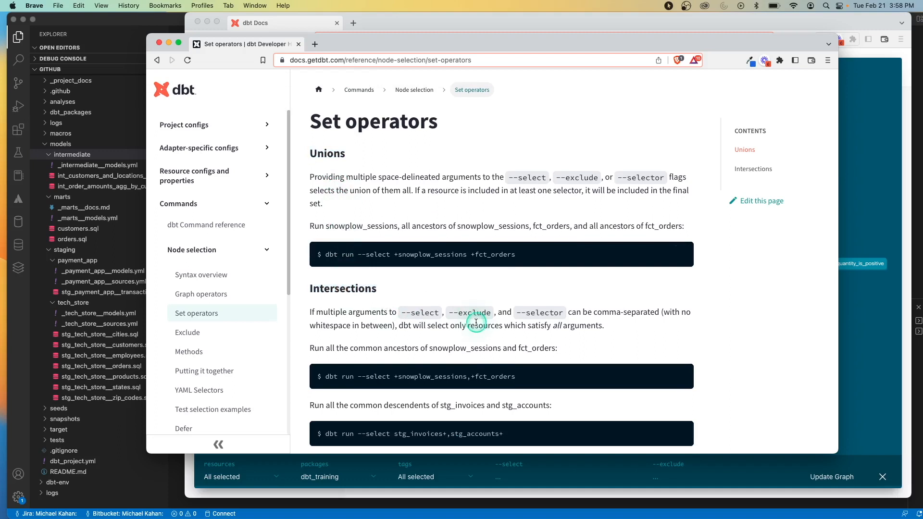
mouse_move(483, 205)
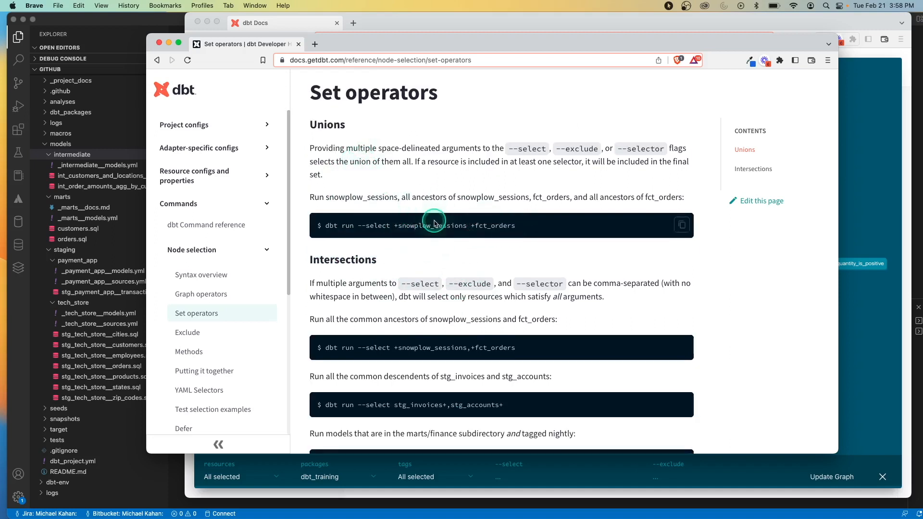
mouse_move(397, 225)
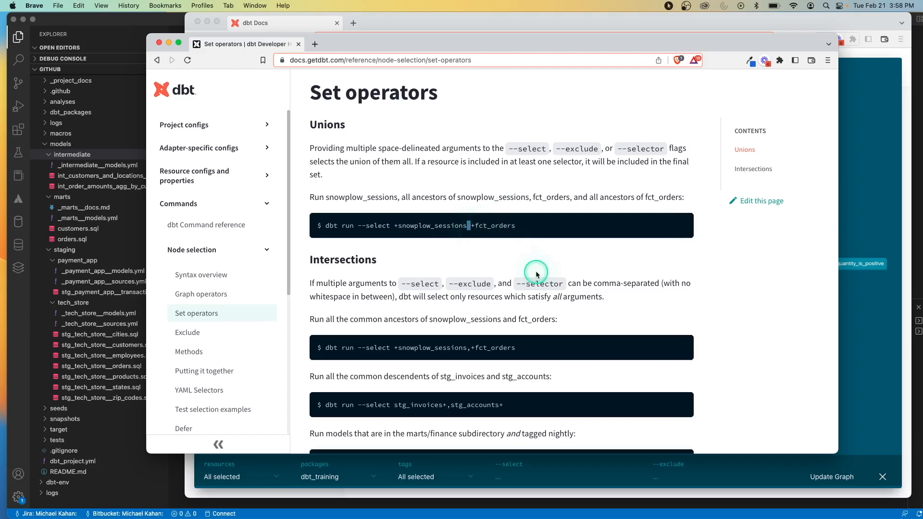
Scroll through Unions and Intersections and highlight the marts.finance,tag:nightly example command.
scroll("down", 3)
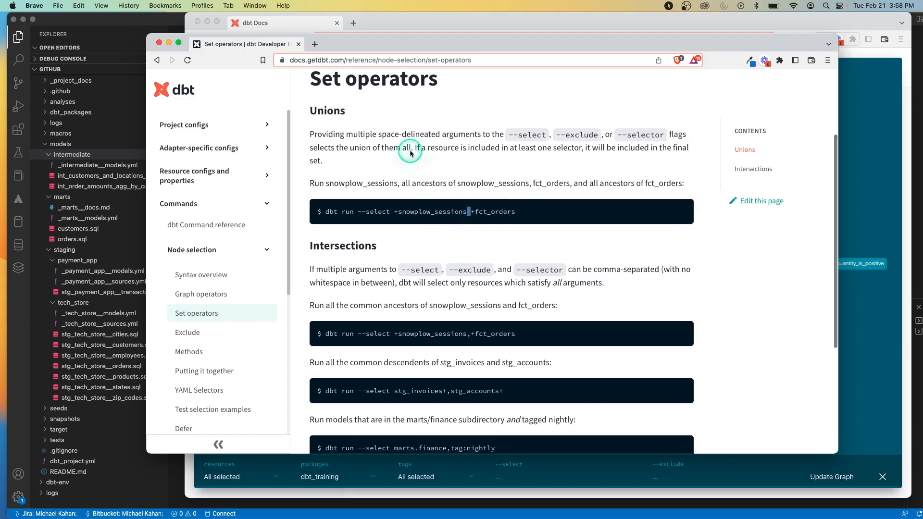
scroll("down", 3)
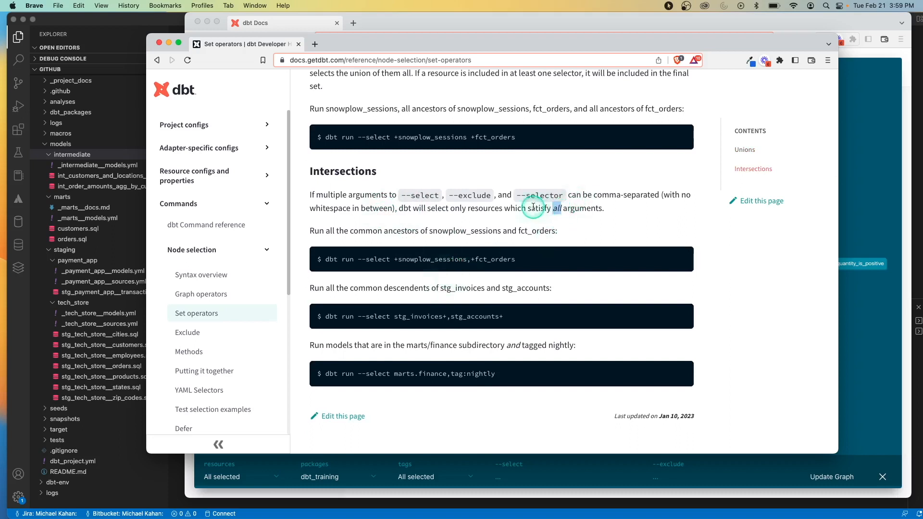
scroll("down", 3)
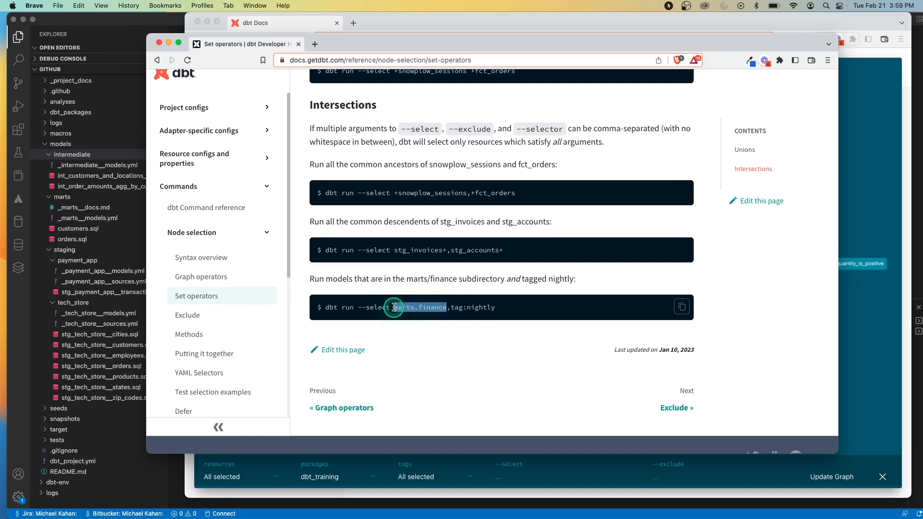
left_click_drag(393, 308, 490, 307)
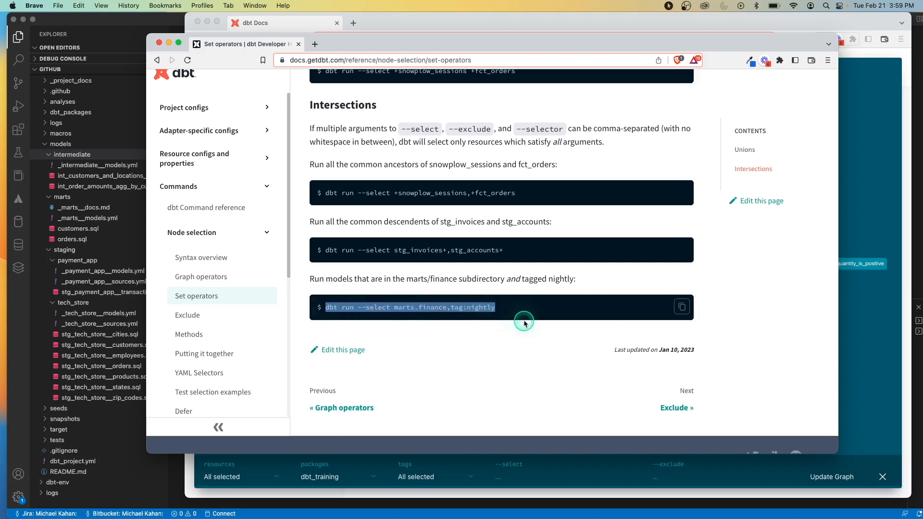
mouse_move(600, 141)
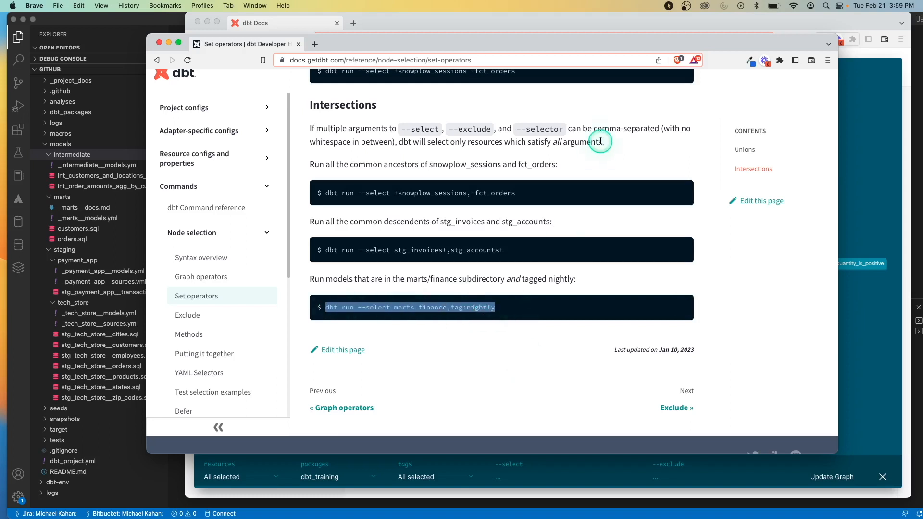
mouse_move(412, 111)
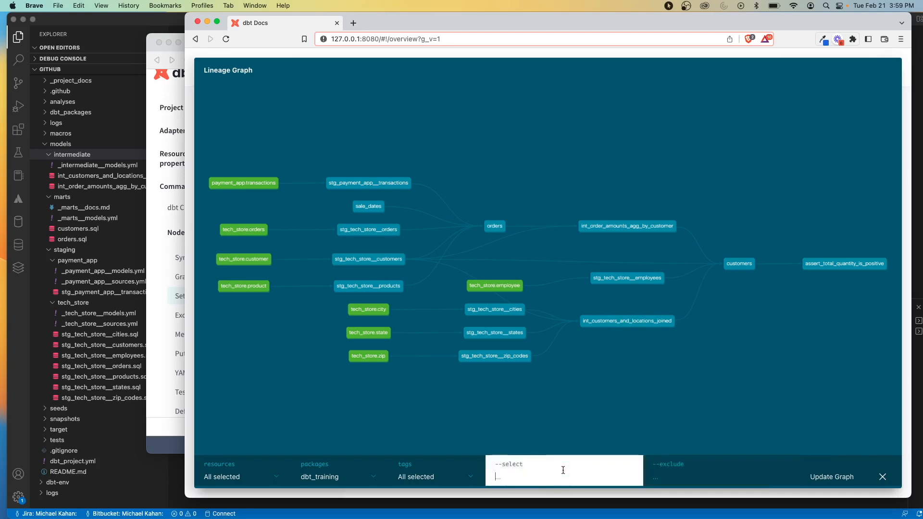
type("sale_dates")
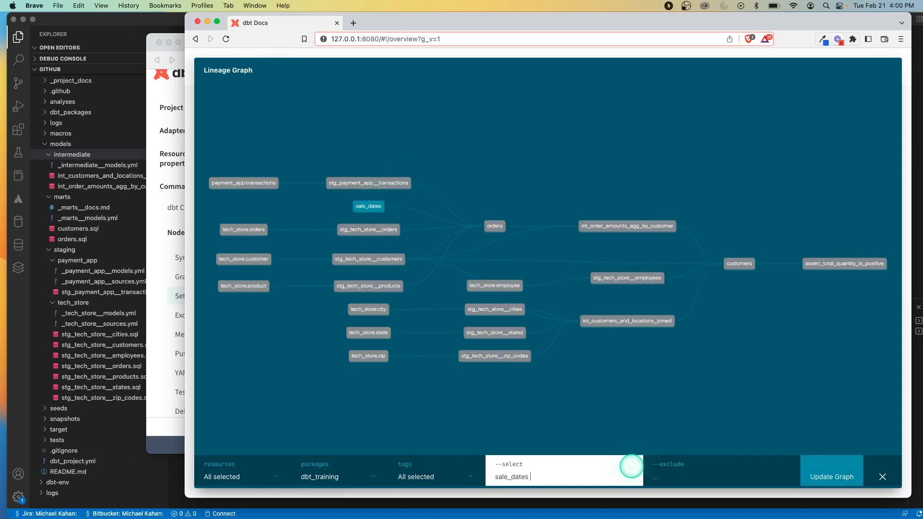
type("customers+")
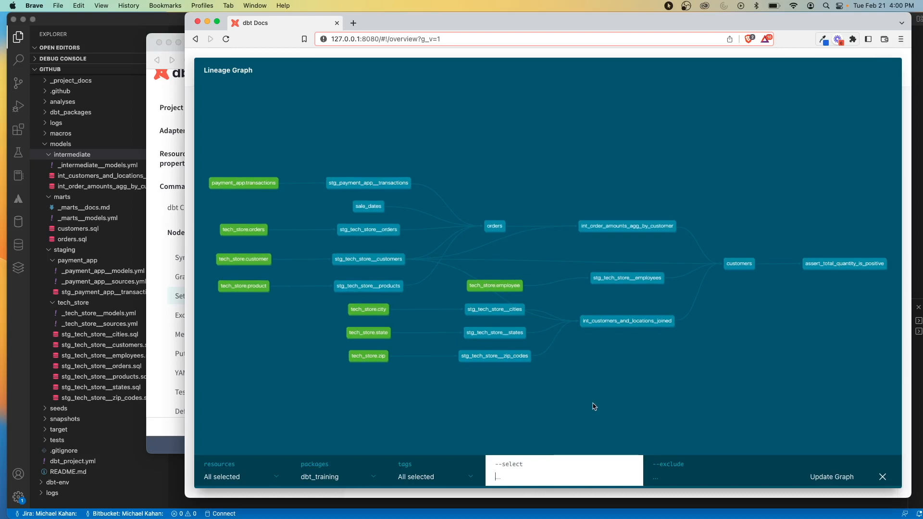
Select stg_tech_store__customers+,customers+ while excluding assert_total_quantity_is_positive, leaving only the customers model.
type("stg_tech_store__customers+")
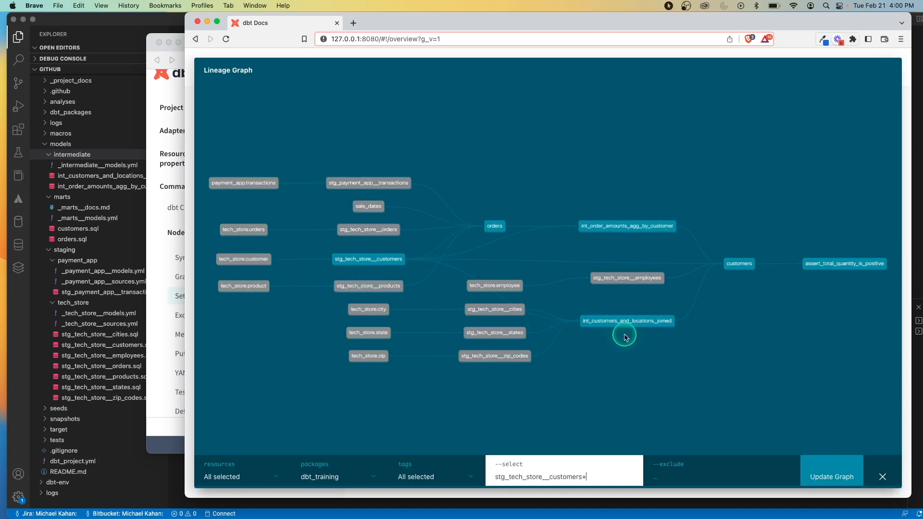
type(", customers")
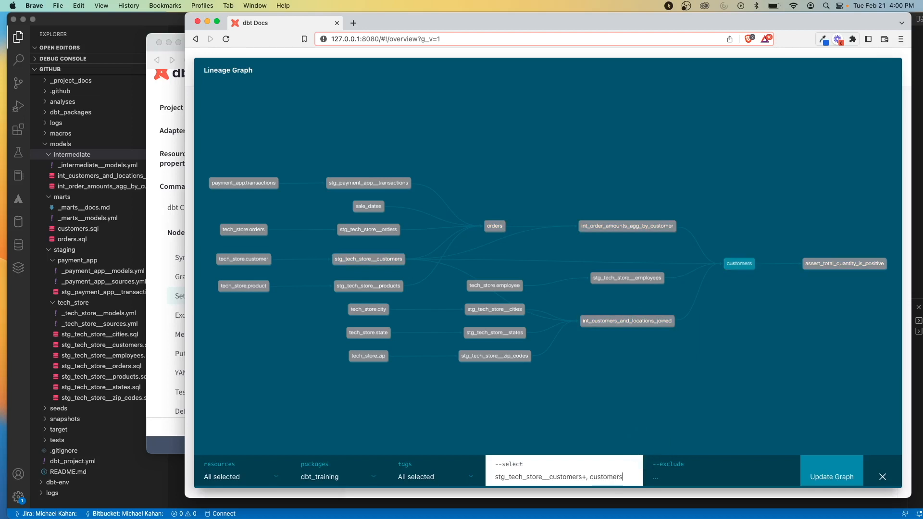
type("+")
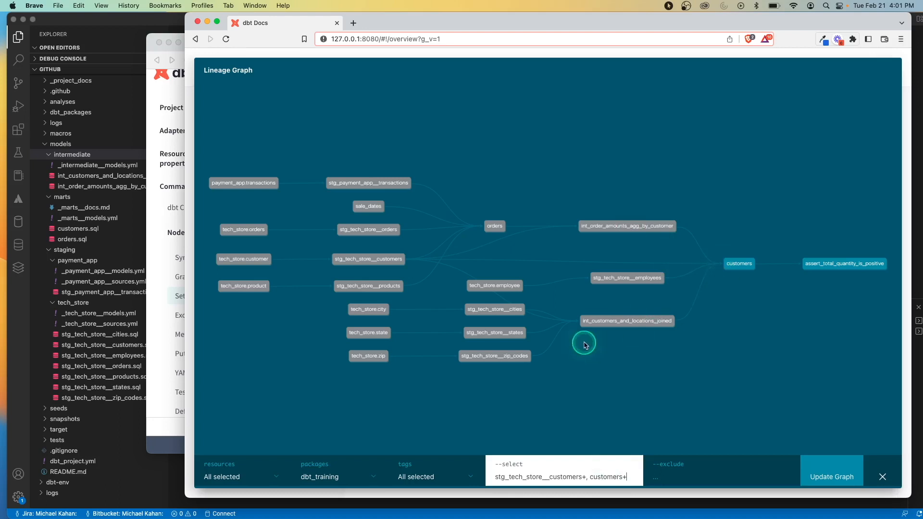
left_click(587, 477)
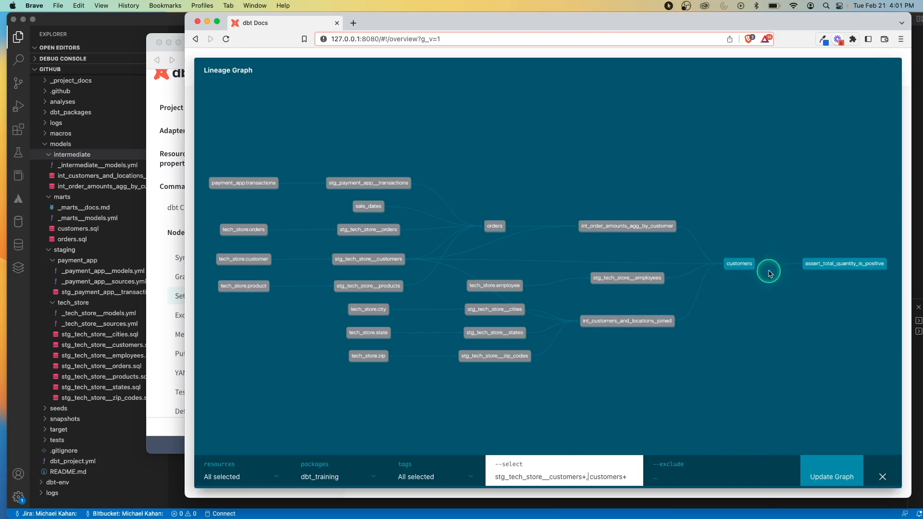
mouse_move(718, 263)
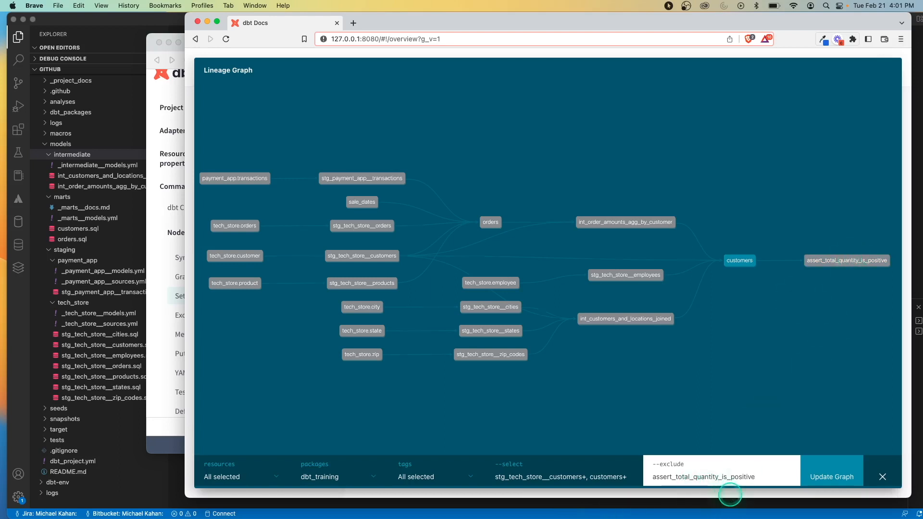
left_click(831, 476)
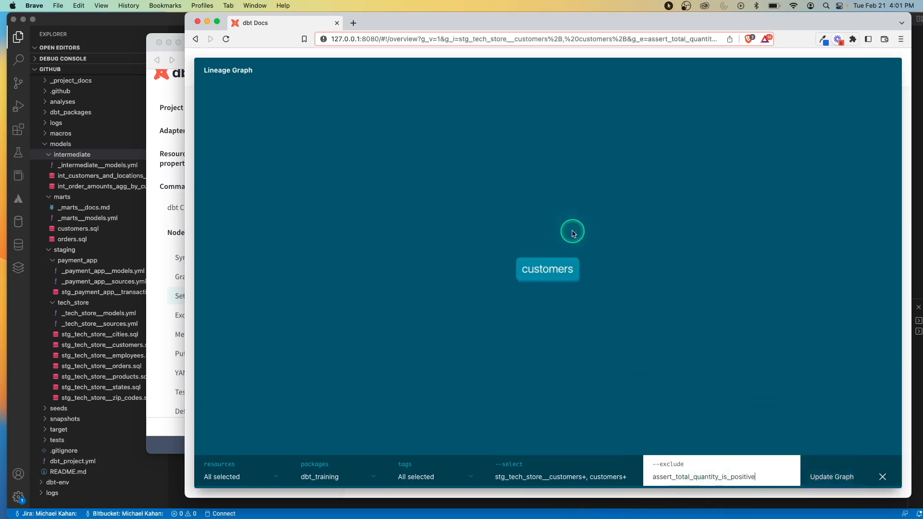